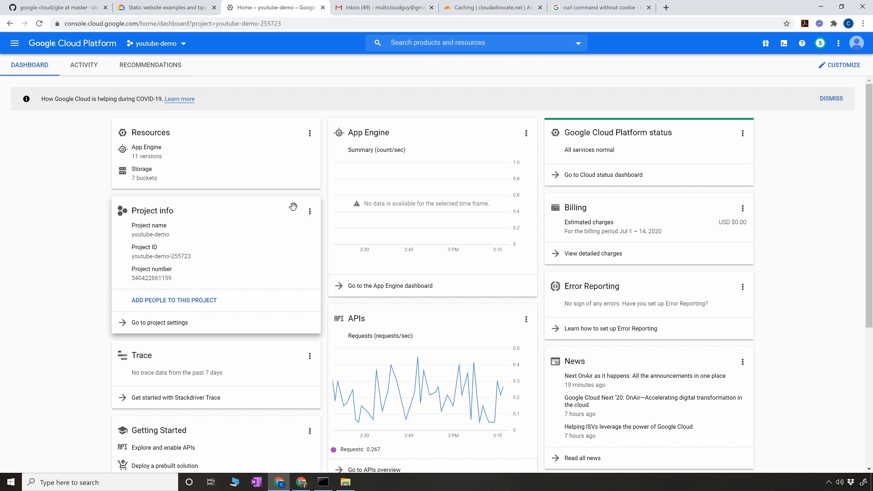
pyautogui.moveTo(310, 101)
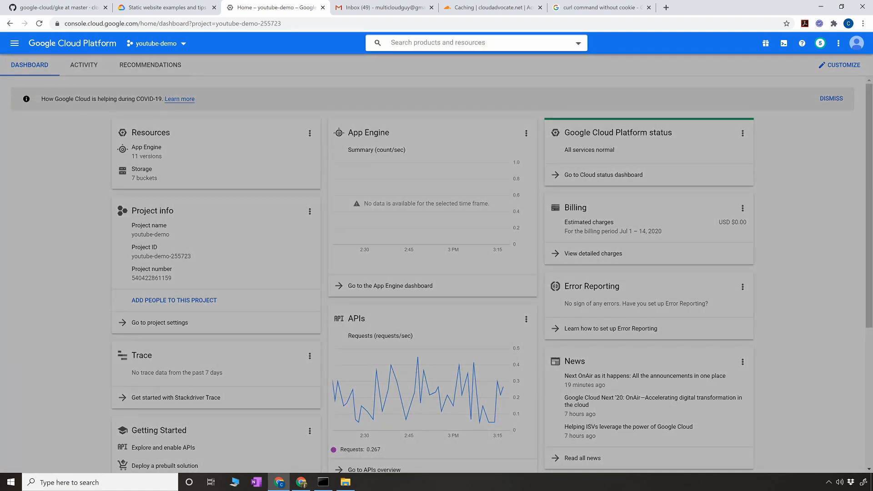
# Enter 'google' in the console to head toward the Storage bucket list
pyautogui.write('google')
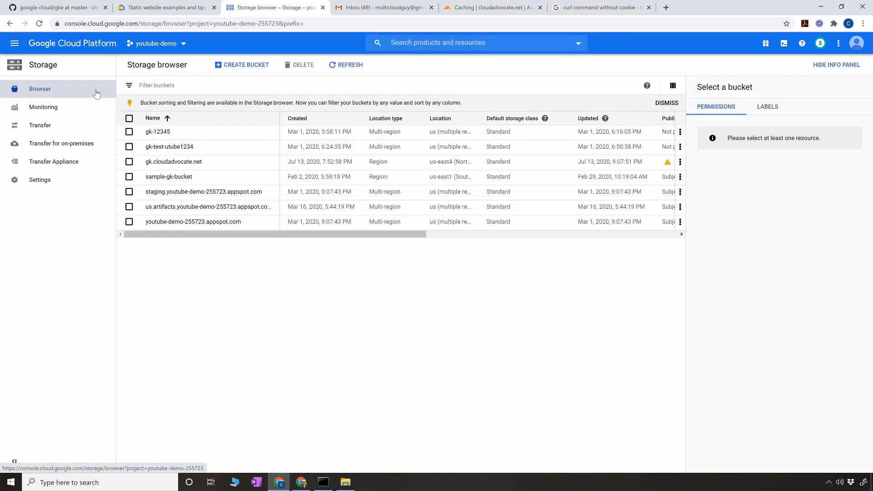
pyautogui.moveTo(241, 65)
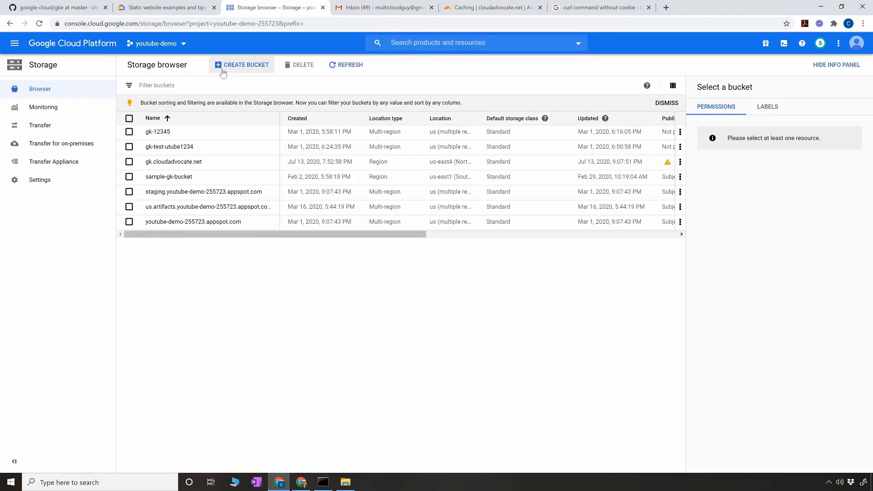
pyautogui.moveTo(200, 176)
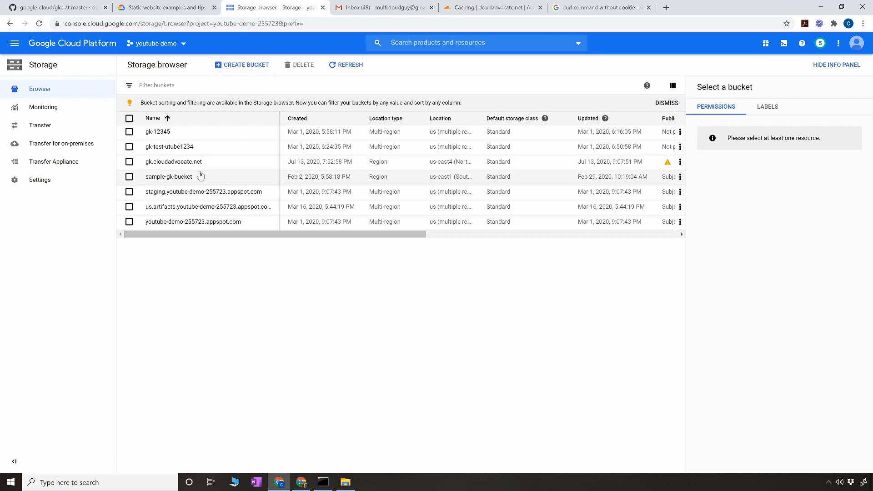
pyautogui.moveTo(173, 161)
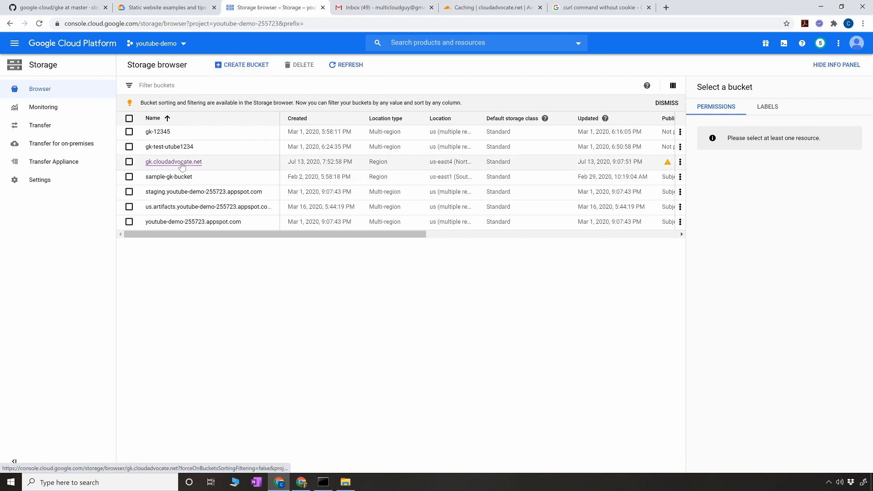
pyautogui.moveTo(169, 167)
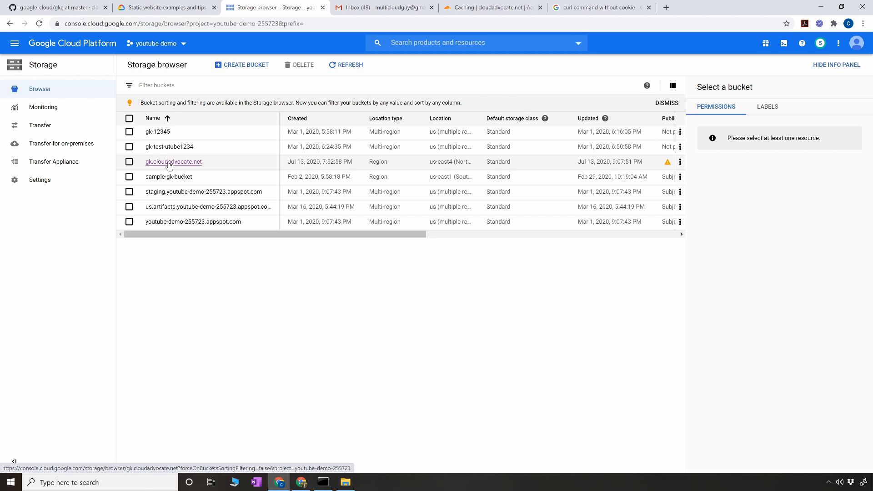
pyautogui.moveTo(180, 170)
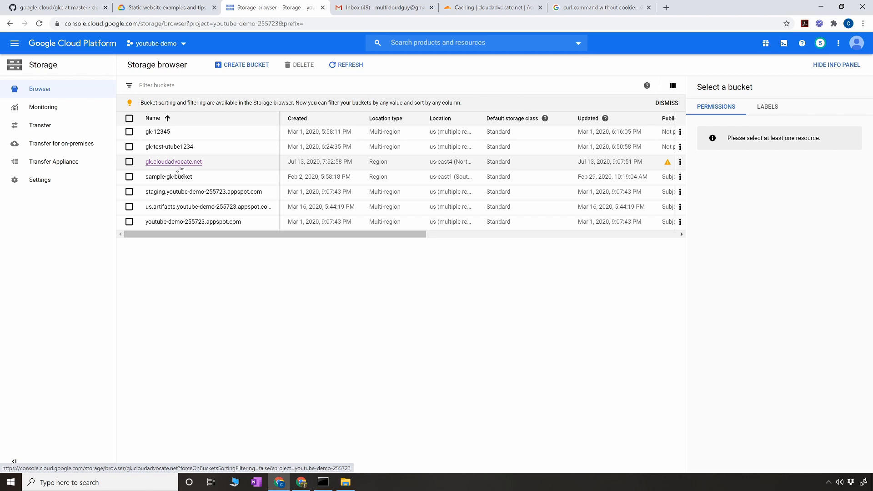
pyautogui.moveTo(241, 64)
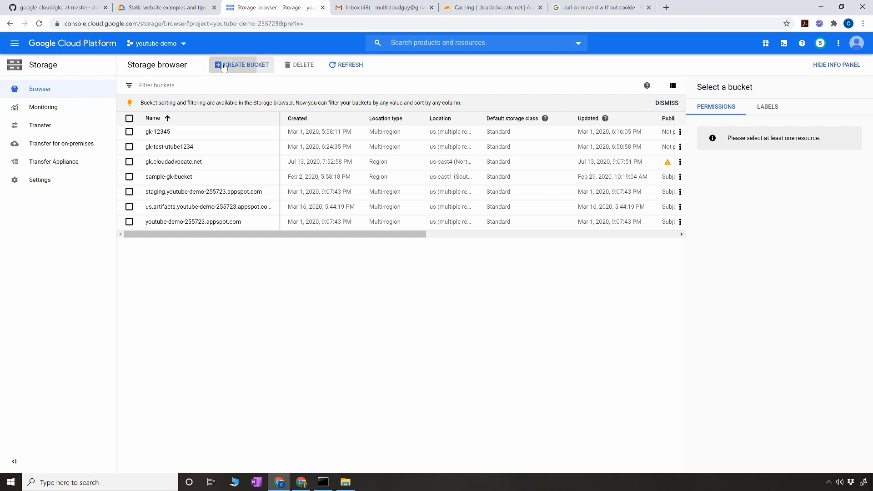
# Start a bucket named example.com and open the domain-named bucket verification note
pyautogui.click(241, 64)
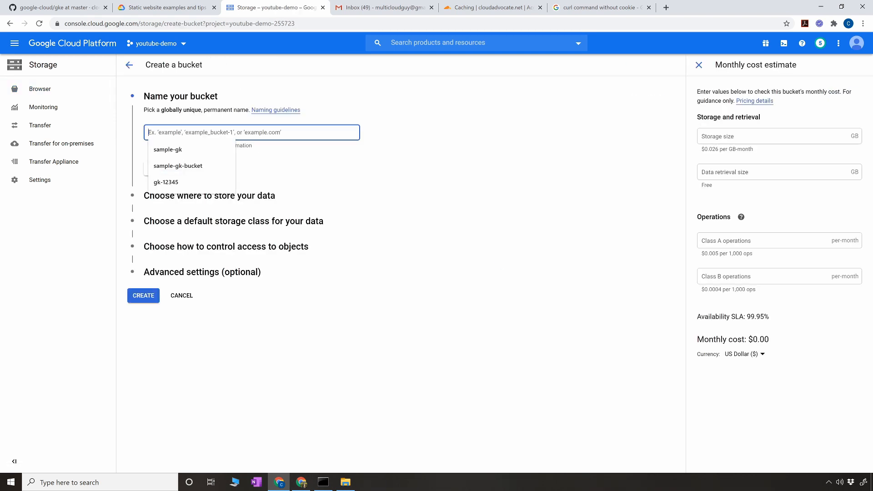
pyautogui.write('exampl')
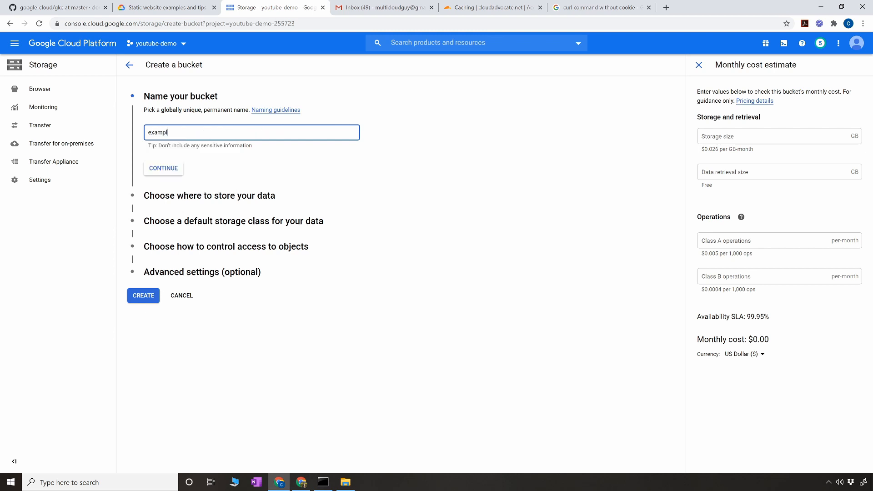
pyautogui.write('e.com')
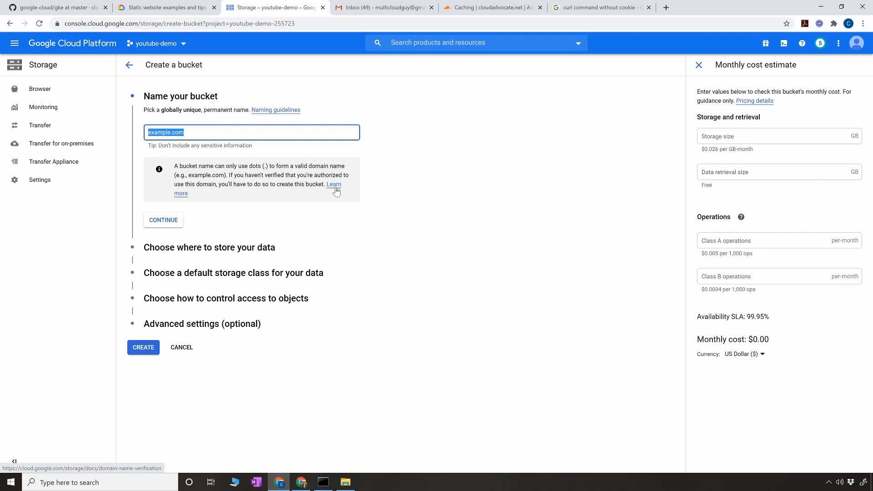
pyautogui.click(334, 184)
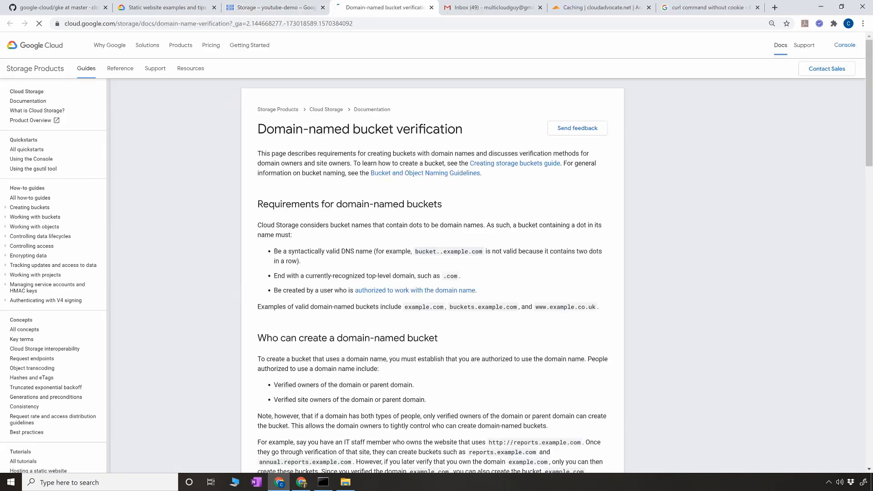
# Scroll the verification docs down to the domain ownership verification steps
pyautogui.scroll(-3)
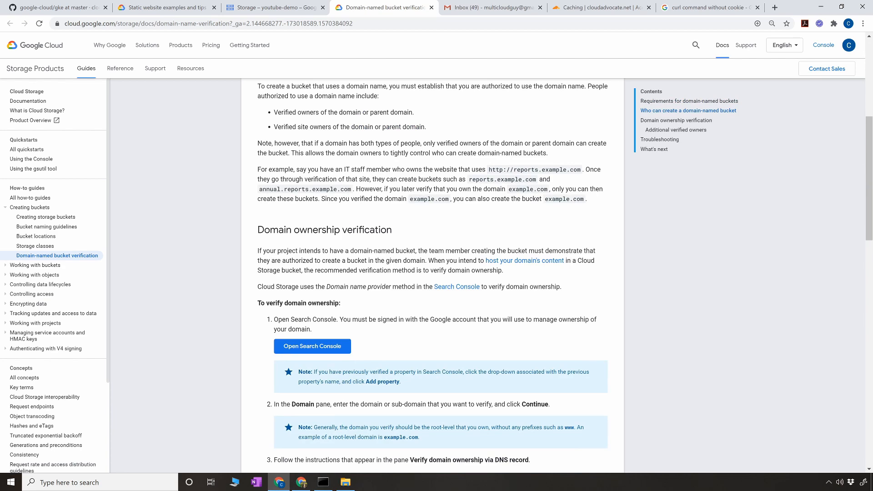
pyautogui.scroll(-3)
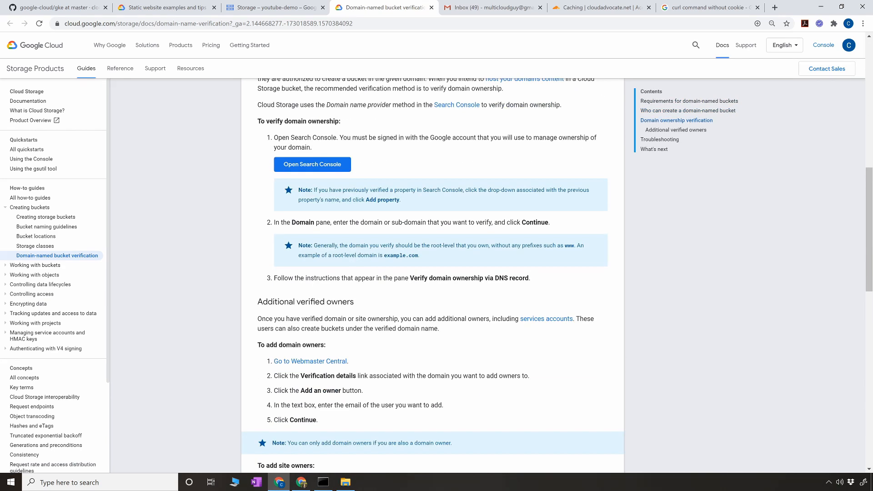
pyautogui.moveTo(327, 375)
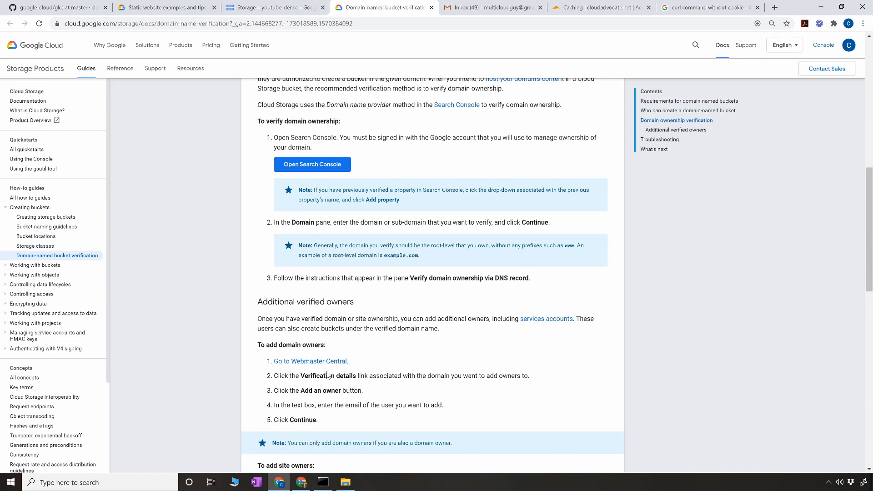
# Confirm cloudadvocate.net is listed as verified in Webmaster Central, then return to Create a bucket
pyautogui.click(309, 361)
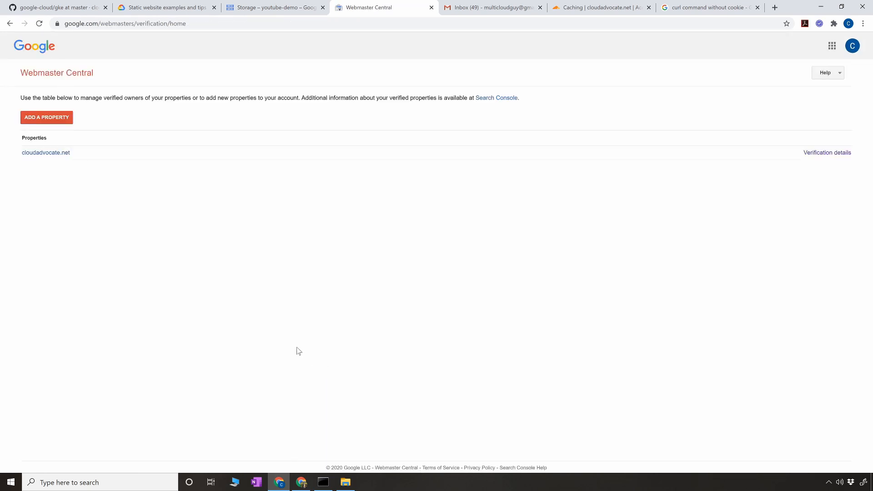
pyautogui.doubleClick(46, 153)
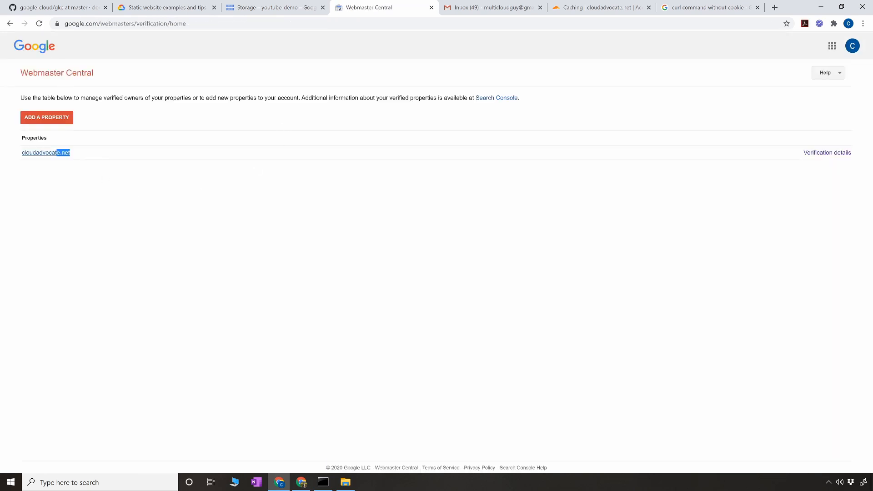
pyautogui.moveTo(69, 153); pyautogui.dragTo(20, 138)
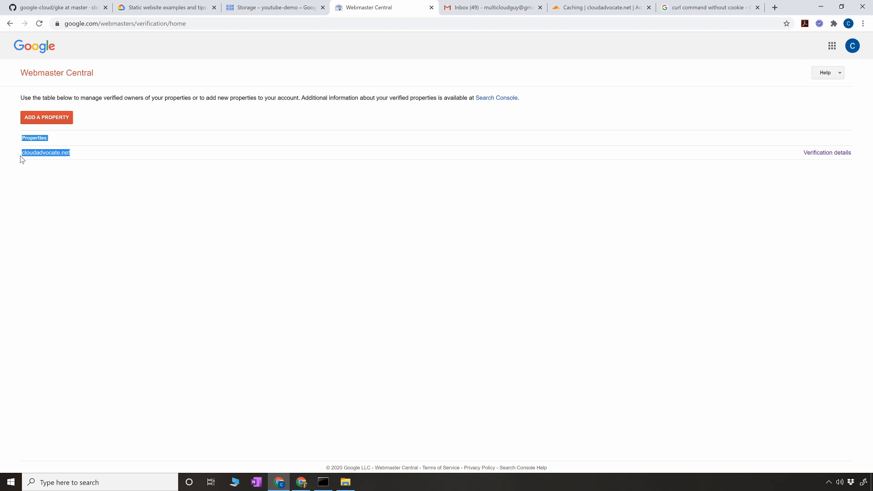
pyautogui.click(166, 120)
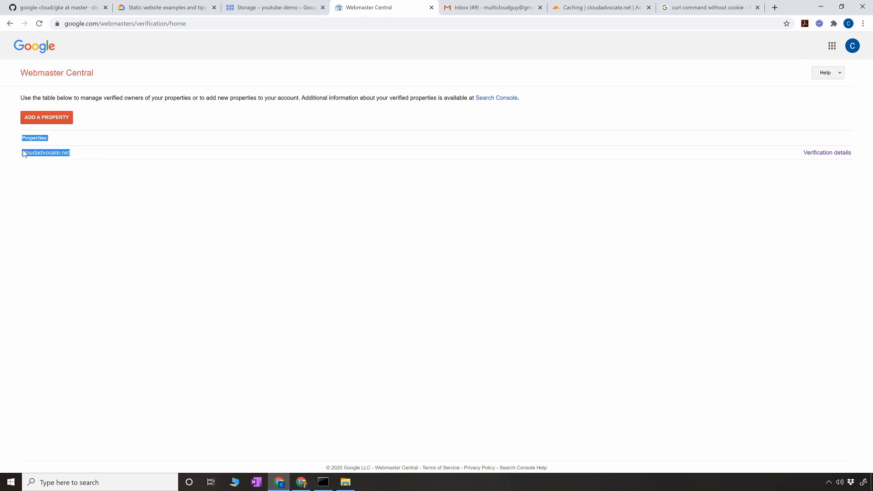
pyautogui.moveTo(248, 133)
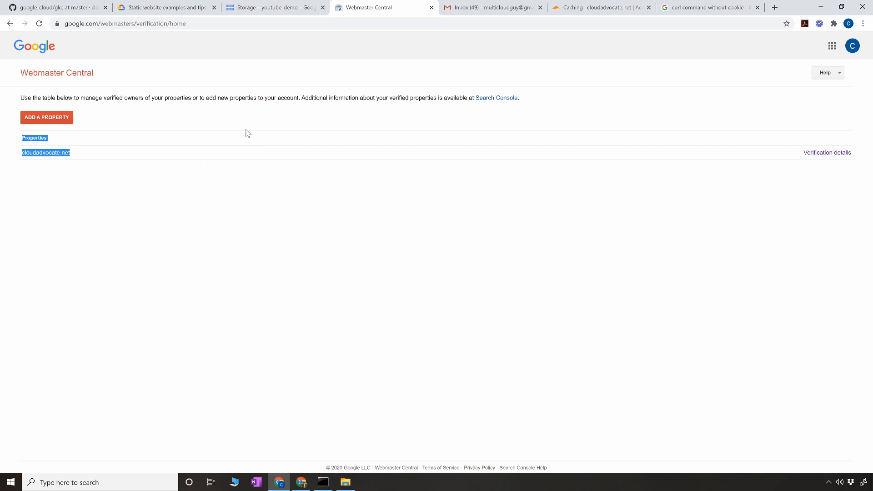
pyautogui.moveTo(250, 7)
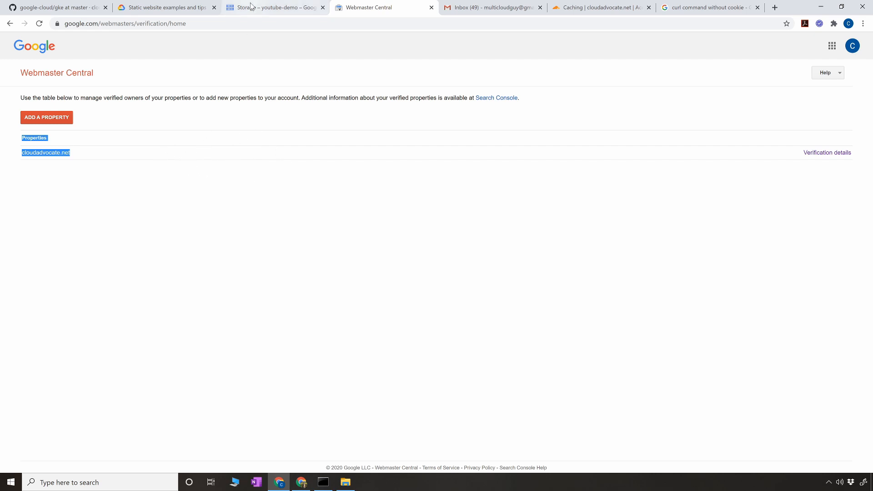
pyautogui.click(273, 7)
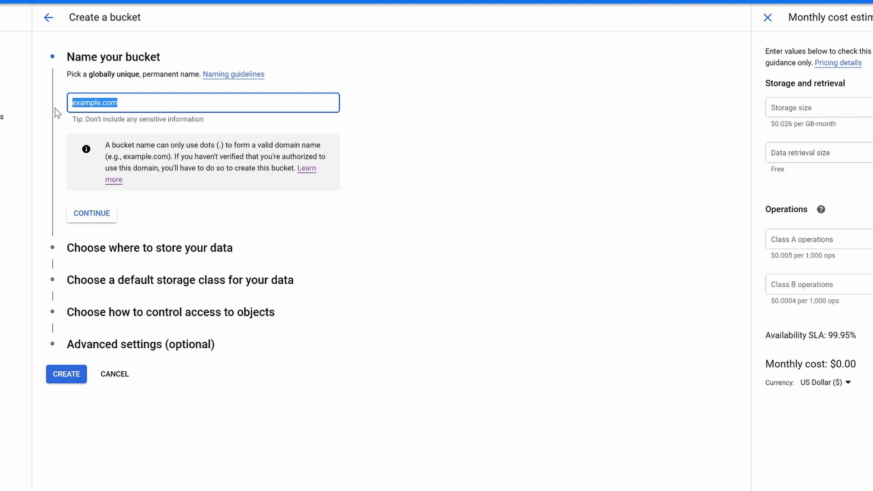
# Enter test.cloudadvocate.net as the bucket name
pyautogui.write('tes')
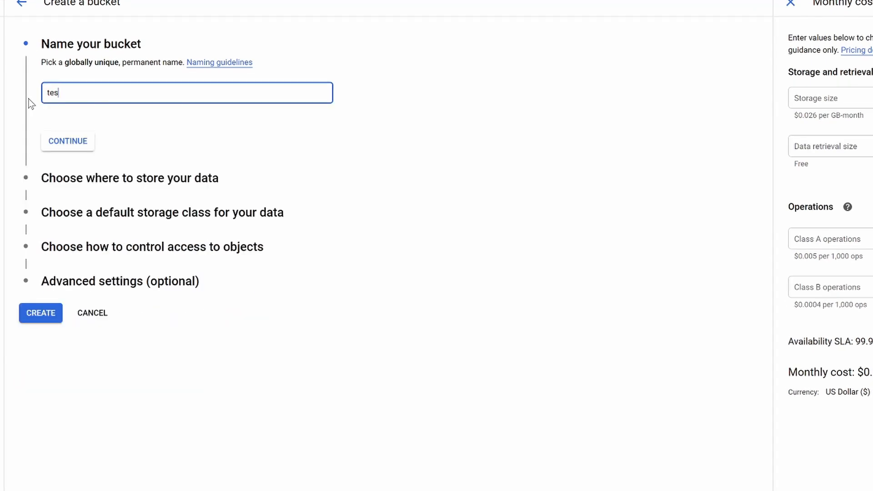
pyautogui.write('t.col')
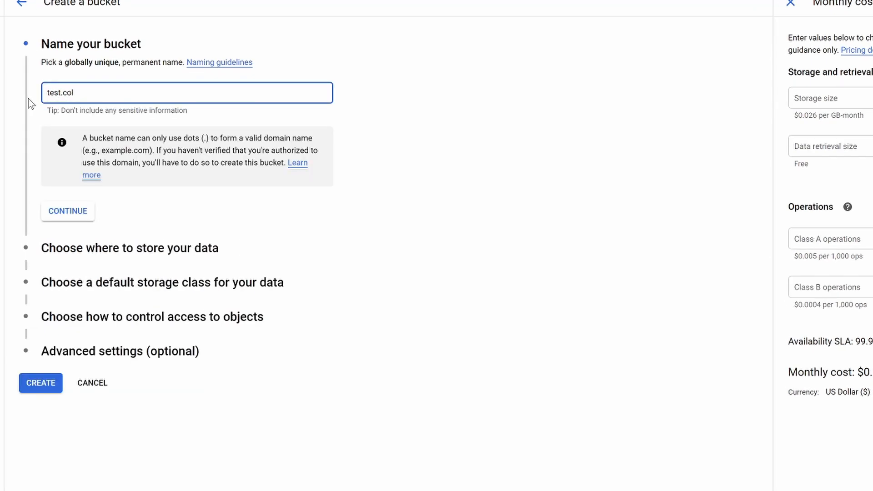
pyautogui.write('cloudadvo')
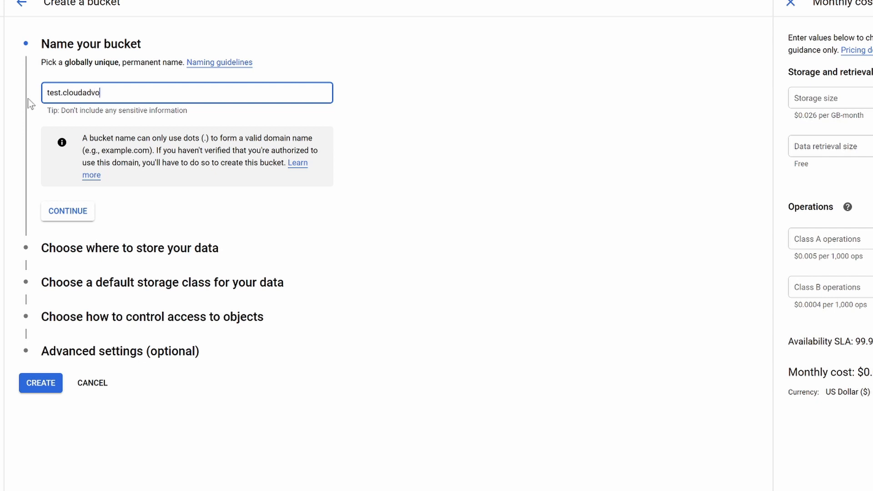
pyautogui.write('cate.net')
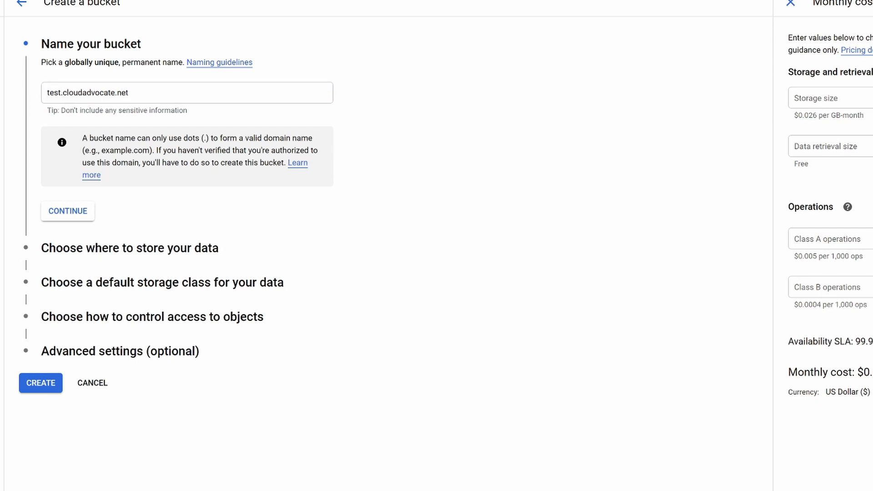
# Set location type to Region with us-east4 (Northern Virginia) as the location
pyautogui.click(68, 211)
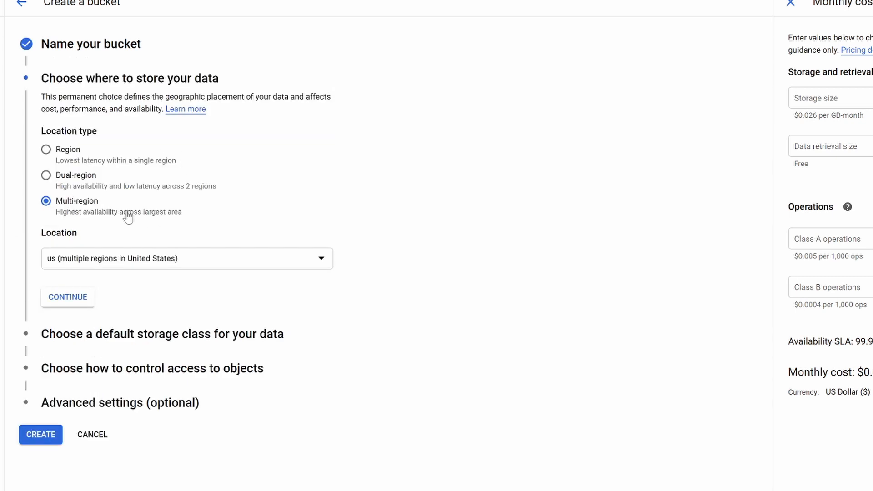
pyautogui.click(45, 149)
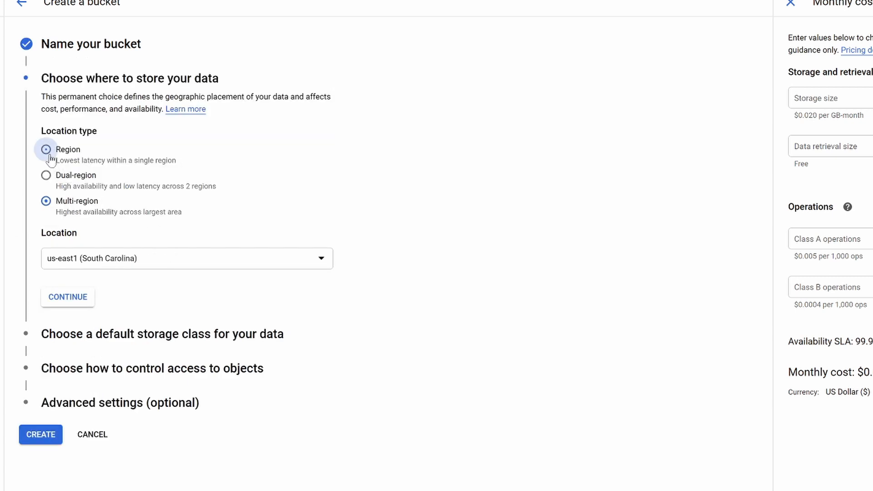
pyautogui.click(186, 257)
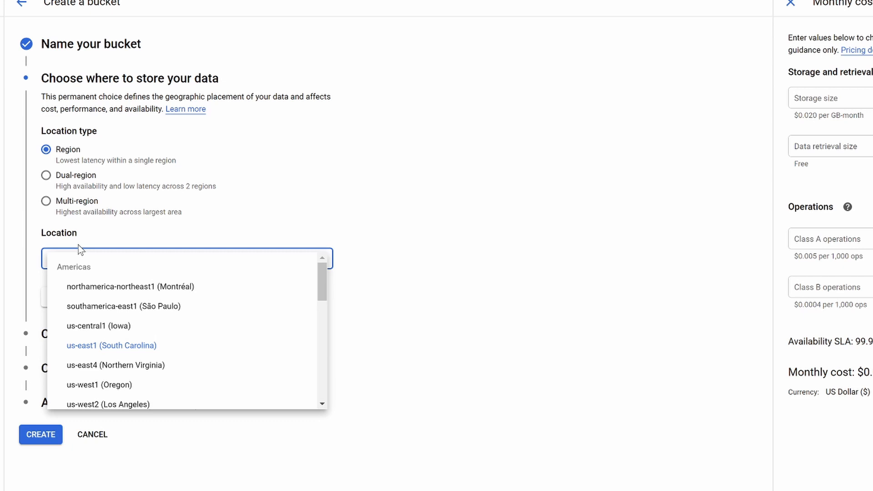
pyautogui.moveTo(141, 369)
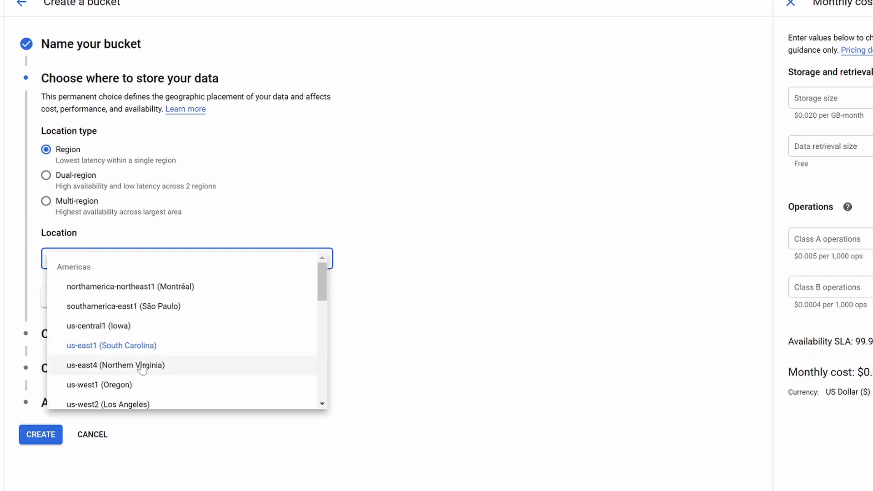
pyautogui.click(115, 364)
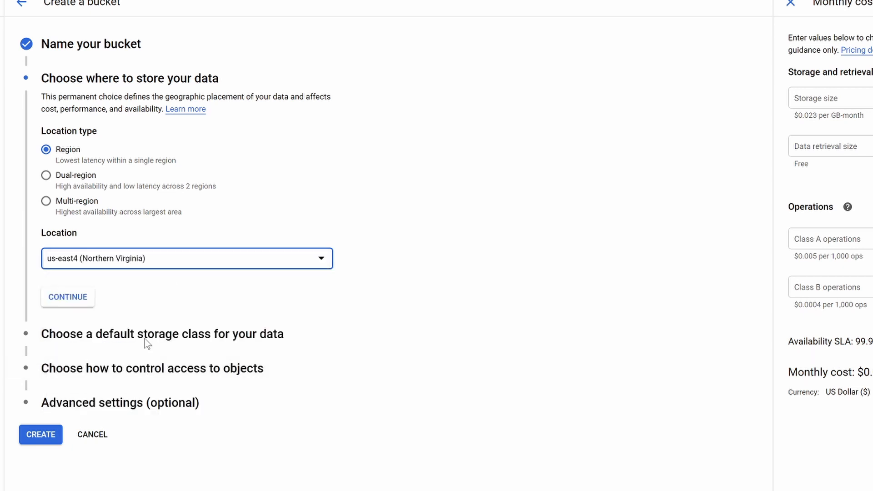
pyautogui.click(68, 297)
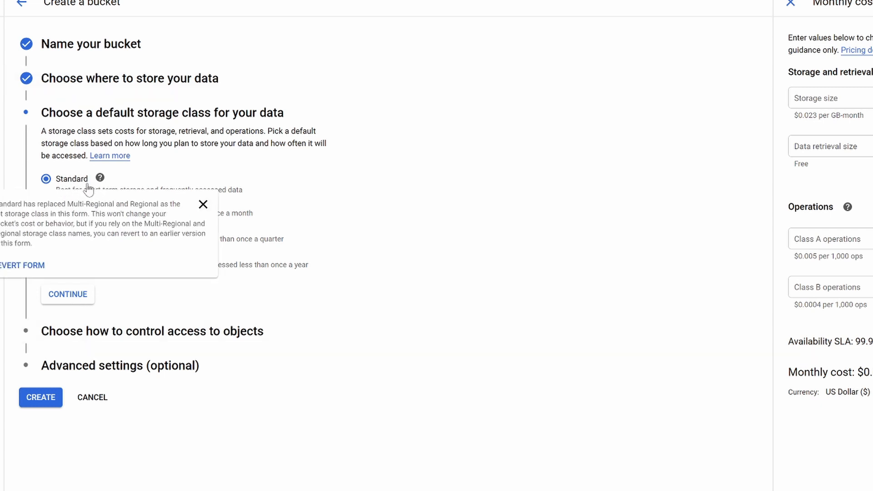
# Keep Standard storage class, choose Uniform access control, and create the bucket
pyautogui.click(203, 204)
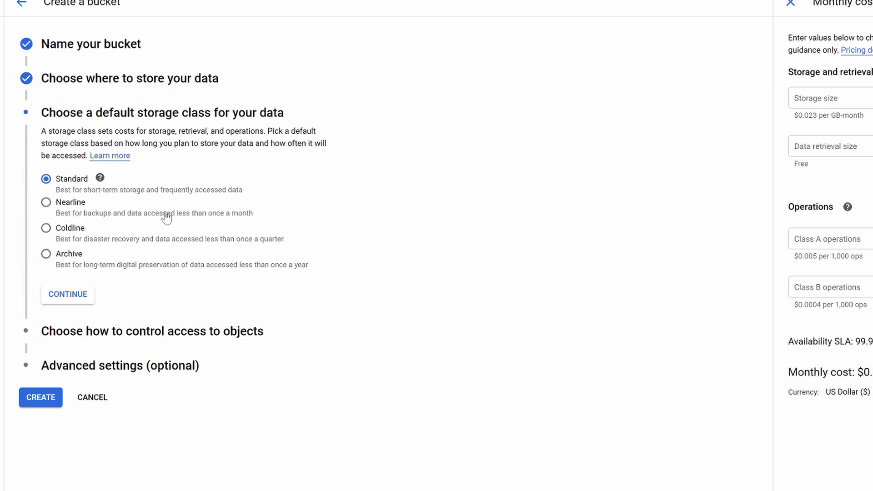
pyautogui.moveTo(169, 200)
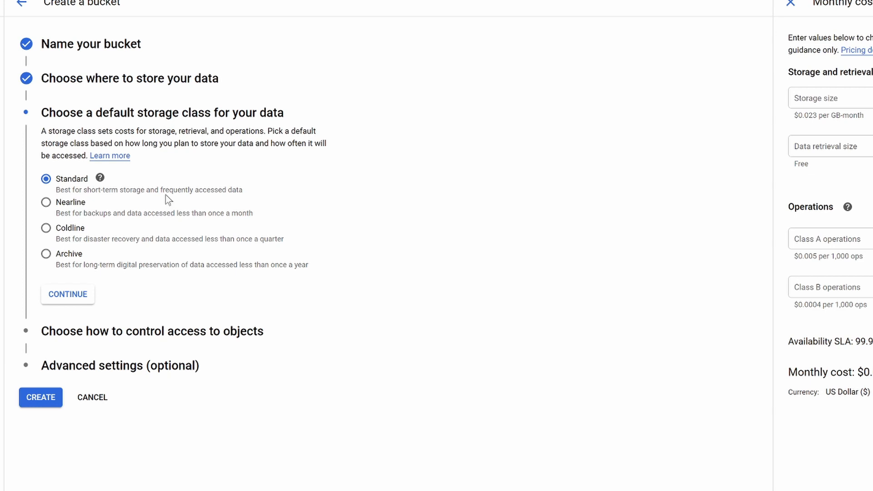
pyautogui.click(67, 294)
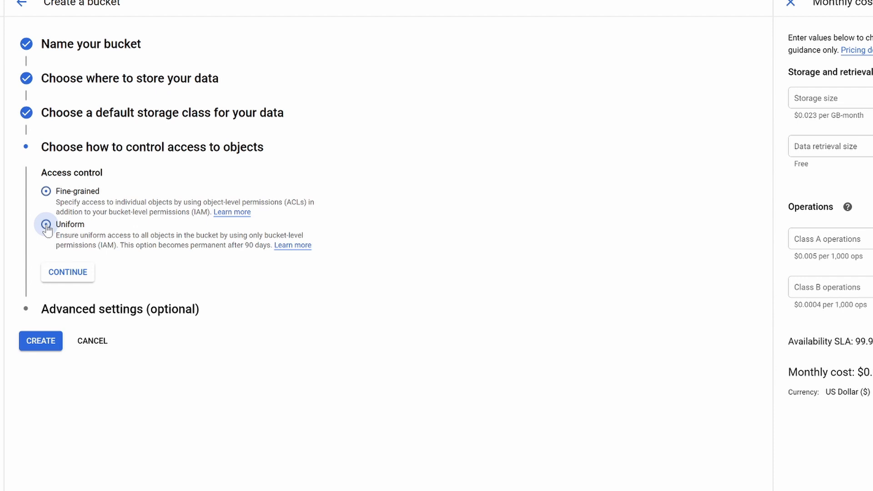
pyautogui.click(45, 223)
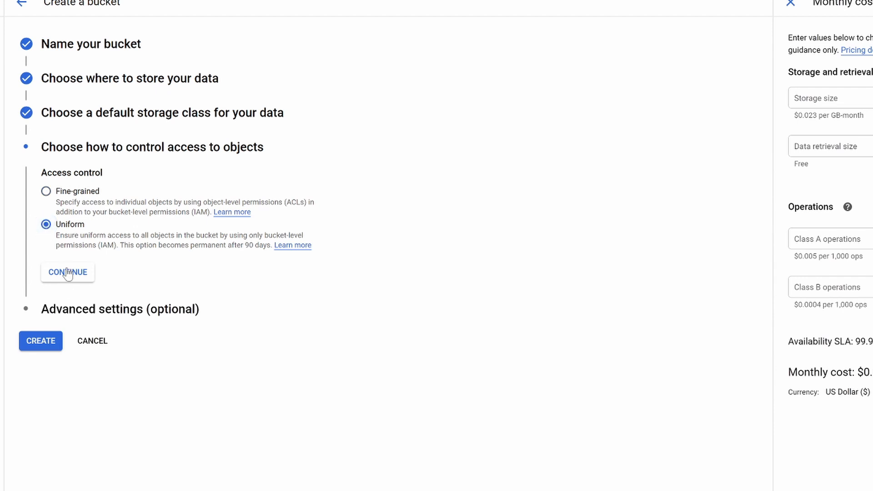
pyautogui.click(67, 273)
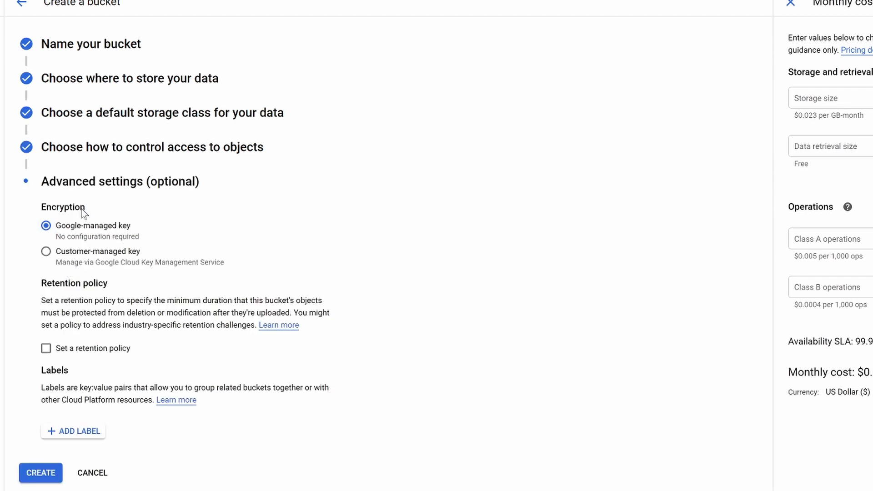
pyautogui.moveTo(81, 396)
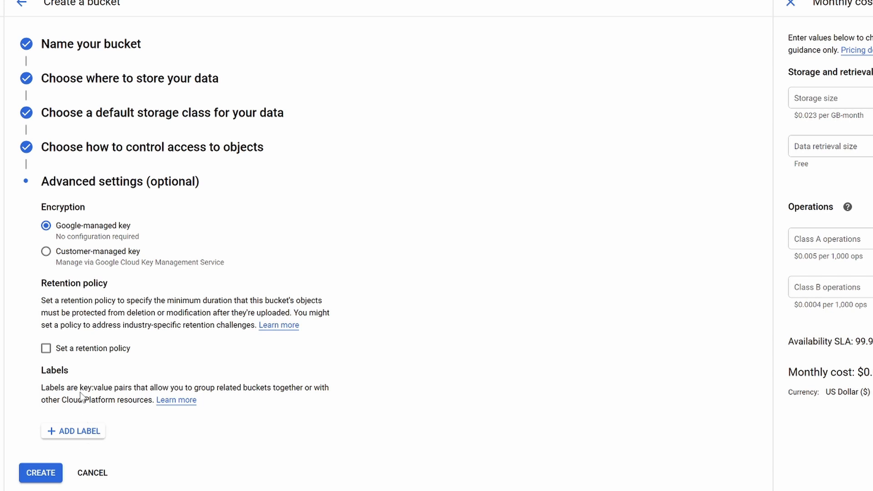
pyautogui.click(40, 473)
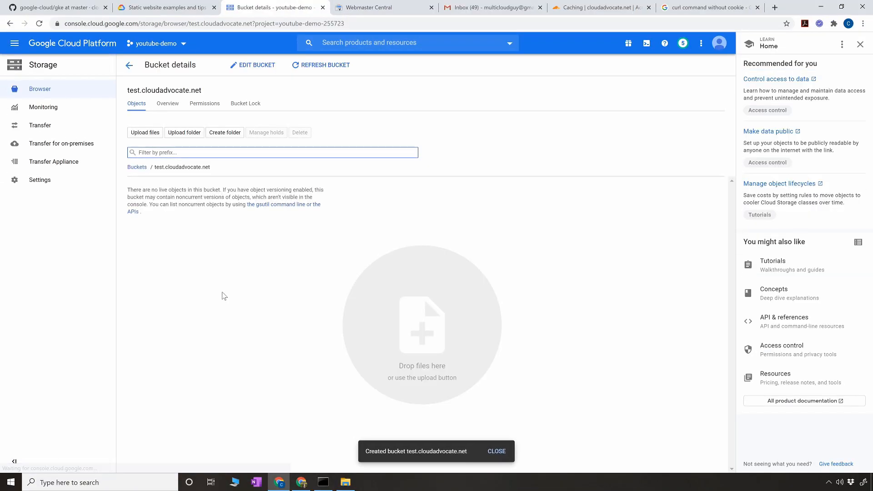
# Browse Downloads for index.html to upload, then go back to the bucket list
pyautogui.click(495, 451)
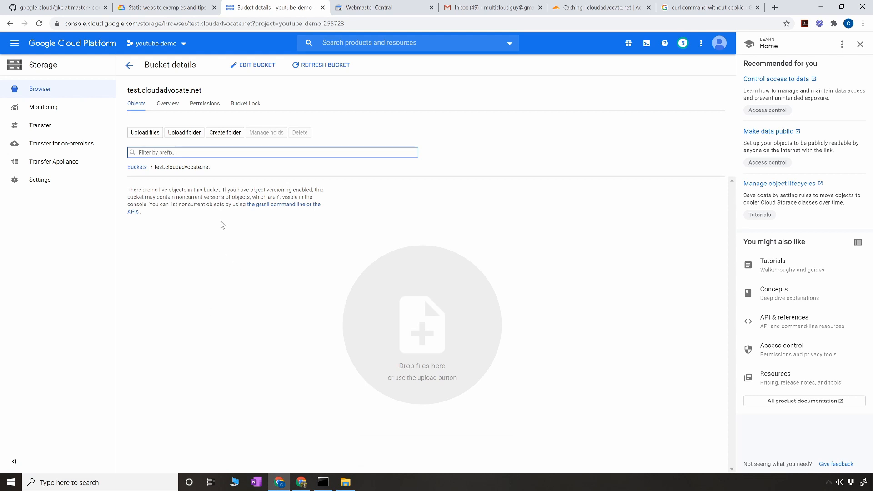
pyautogui.moveTo(190, 224)
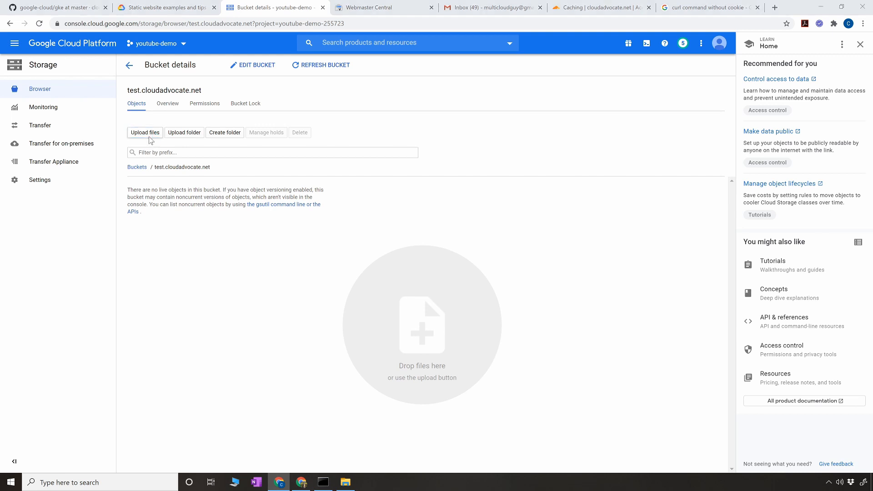
pyautogui.click(144, 132)
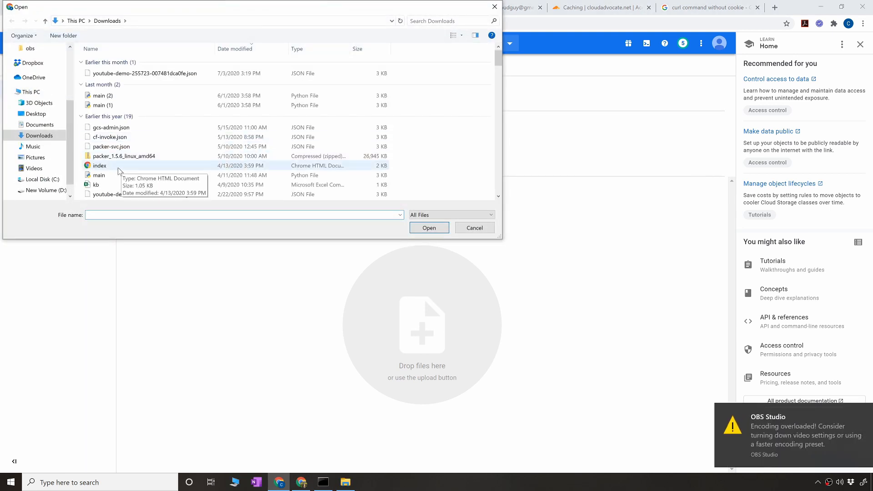
pyautogui.click(428, 227)
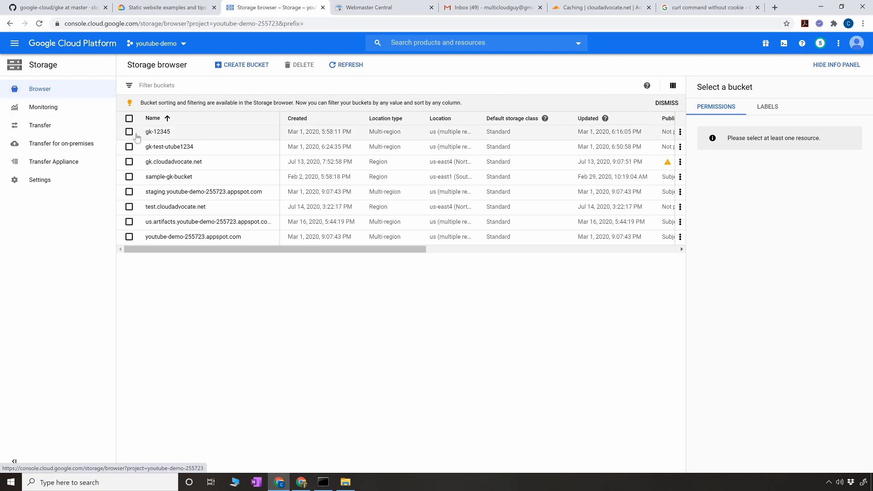
pyautogui.moveTo(125, 169)
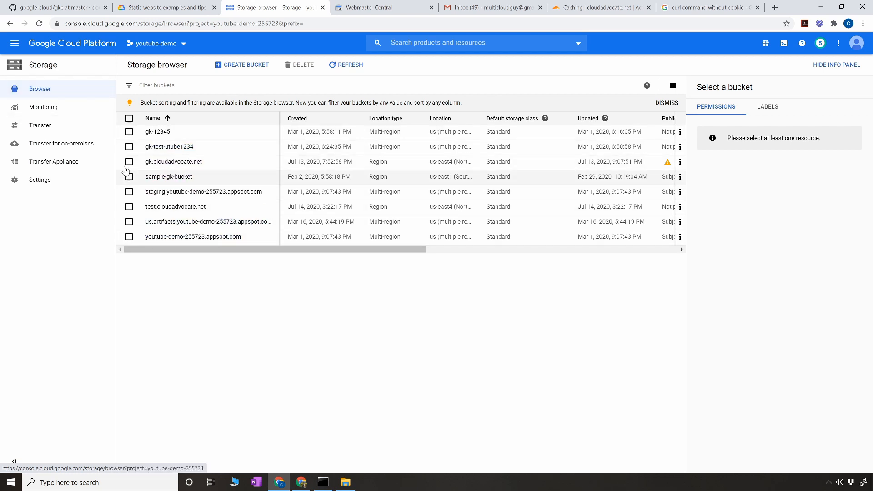
pyautogui.moveTo(128, 212)
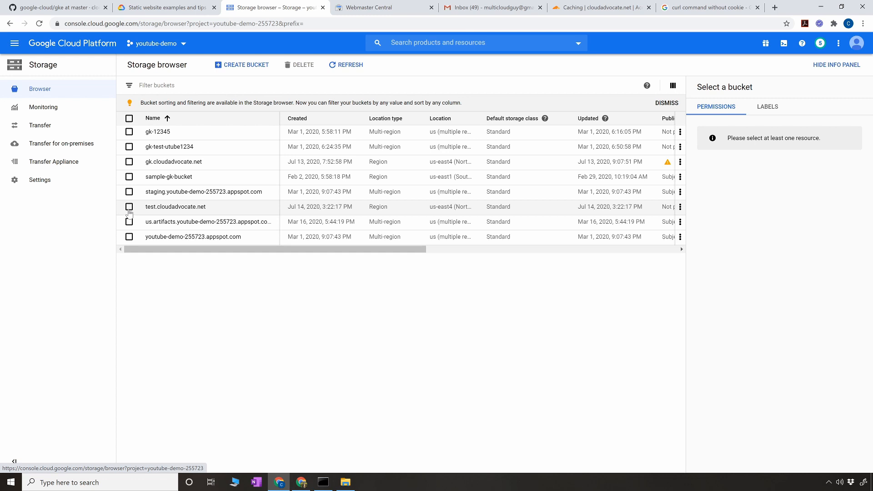
# Select test.cloudadvocate.net to show its Permissions panel
pyautogui.click(130, 206)
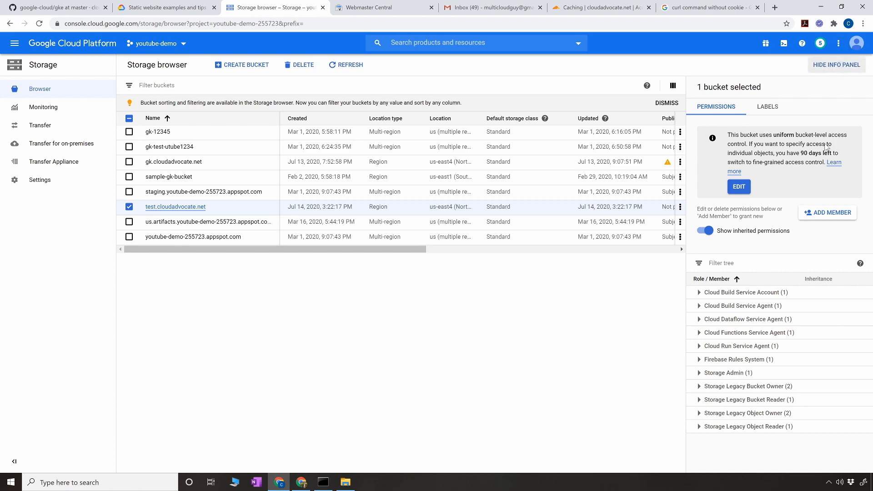
# Add member allUsers with the Storage Object Viewer role
pyautogui.click(827, 213)
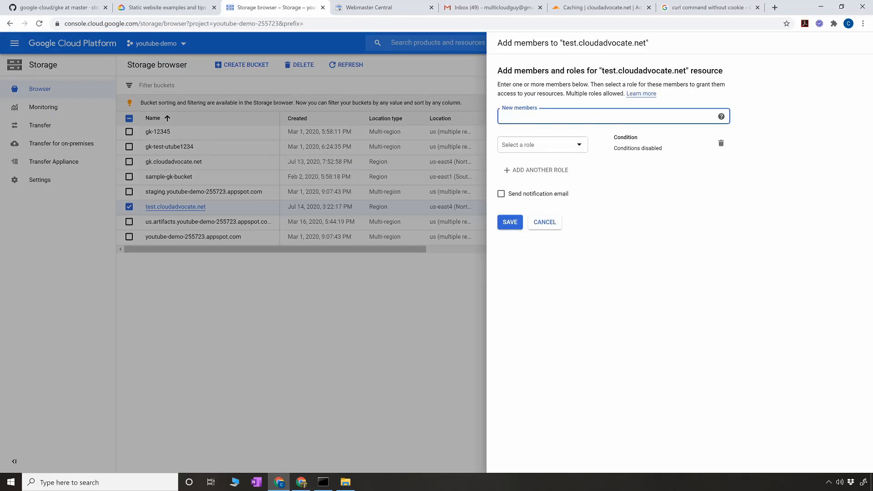
pyautogui.write('allu')
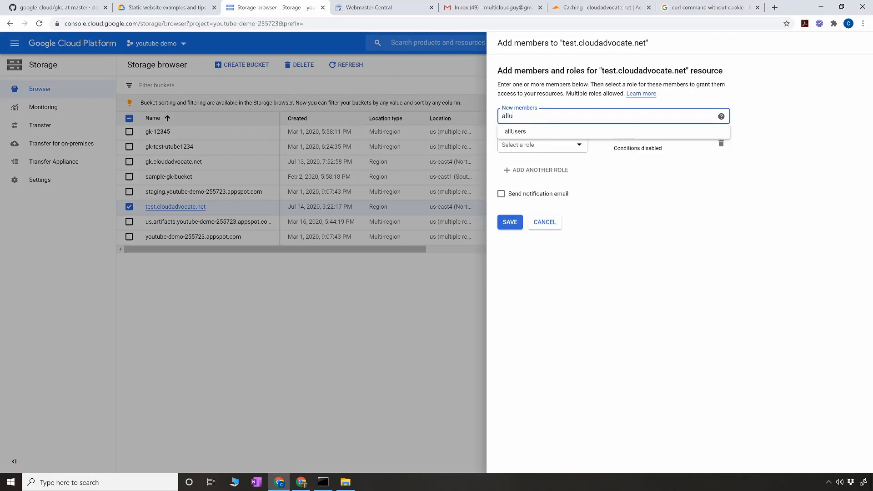
pyautogui.click(514, 131)
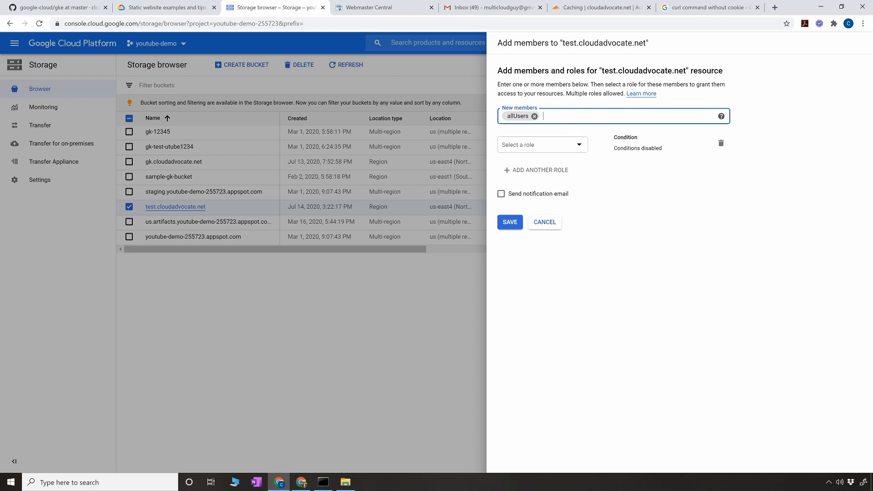
pyautogui.click(541, 144)
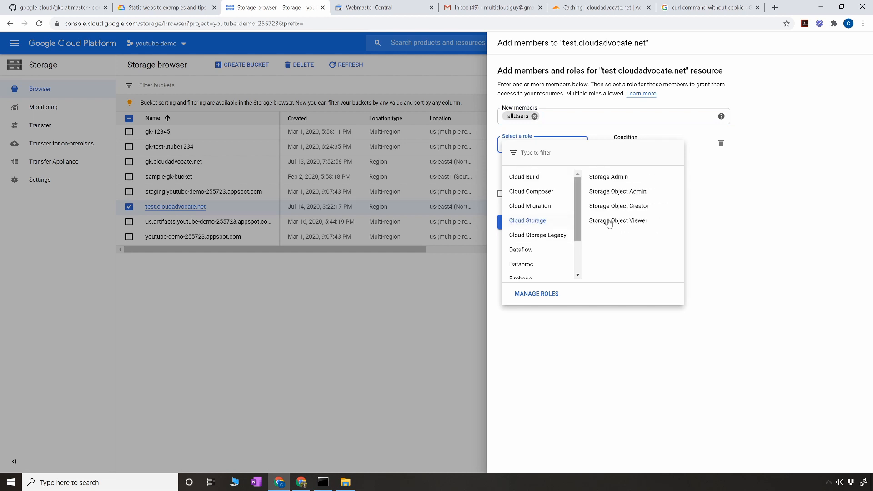
pyautogui.click(618, 221)
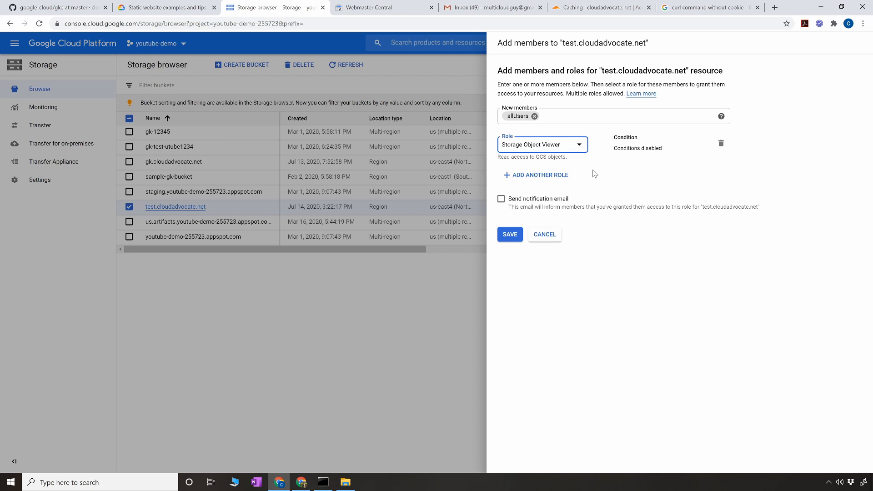
pyautogui.moveTo(600, 180)
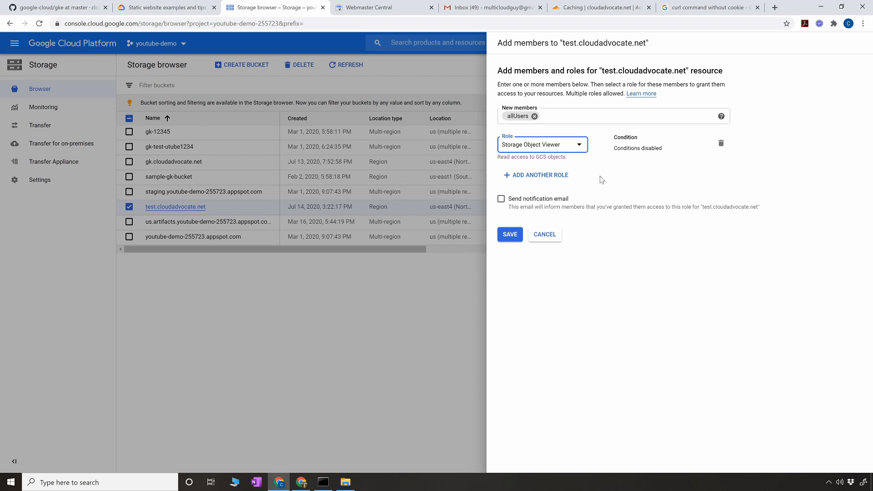
pyautogui.moveTo(514, 244)
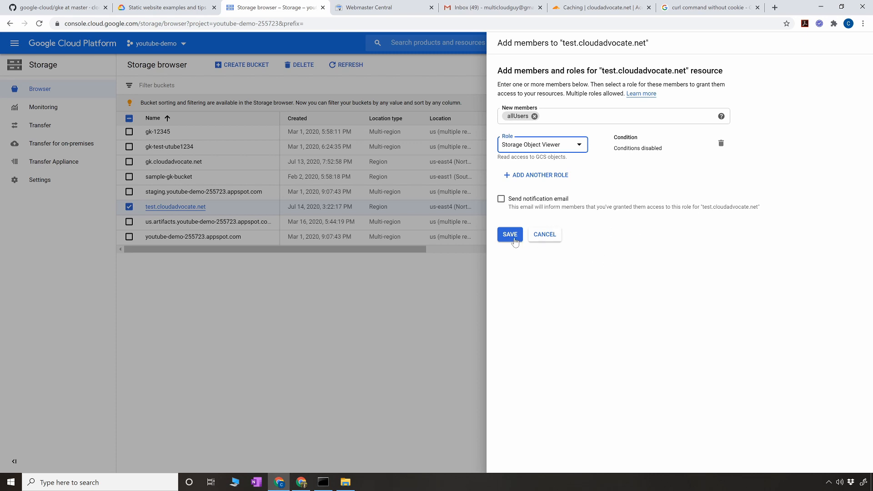
# Save the new member and allow public access to the bucket
pyautogui.click(509, 234)
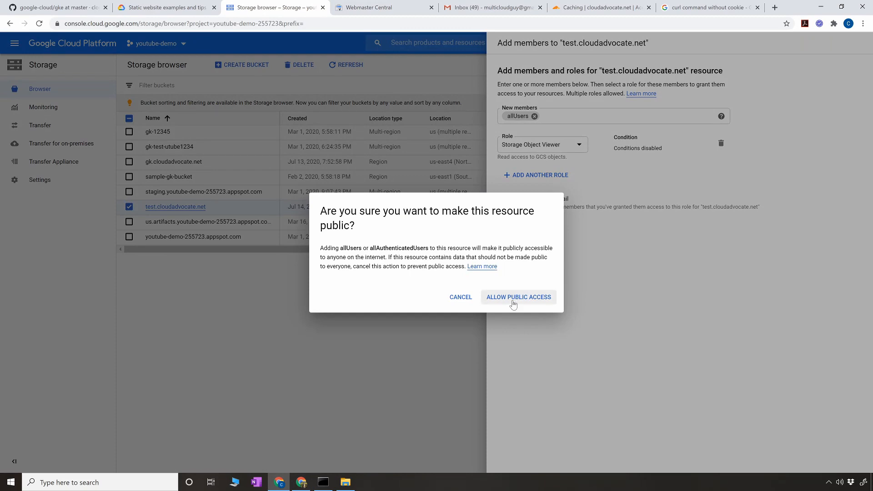
pyautogui.click(517, 297)
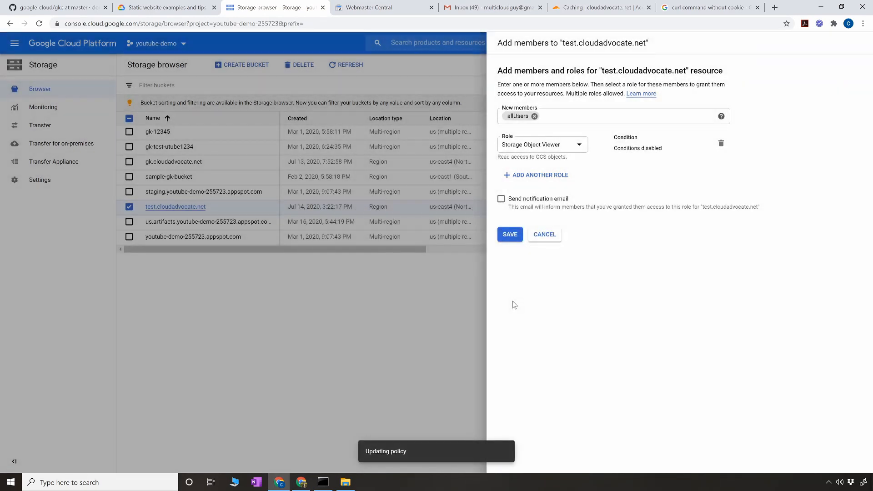
pyautogui.click(508, 234)
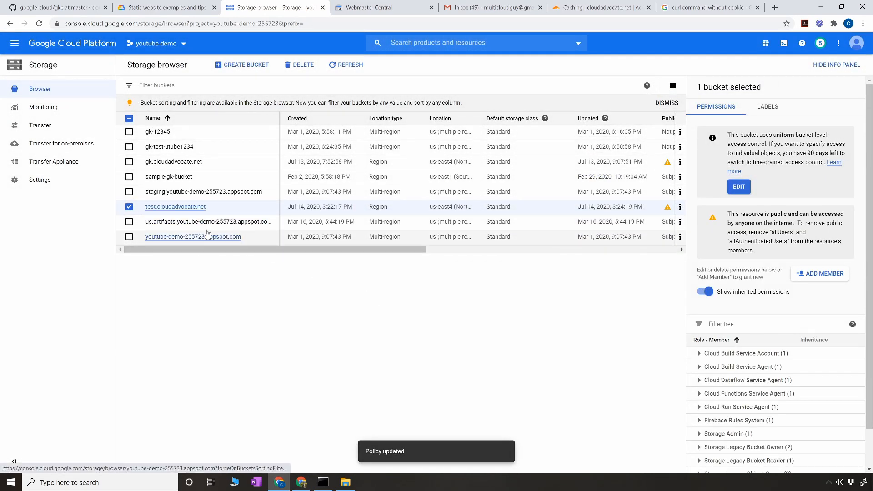
pyautogui.moveTo(173, 251)
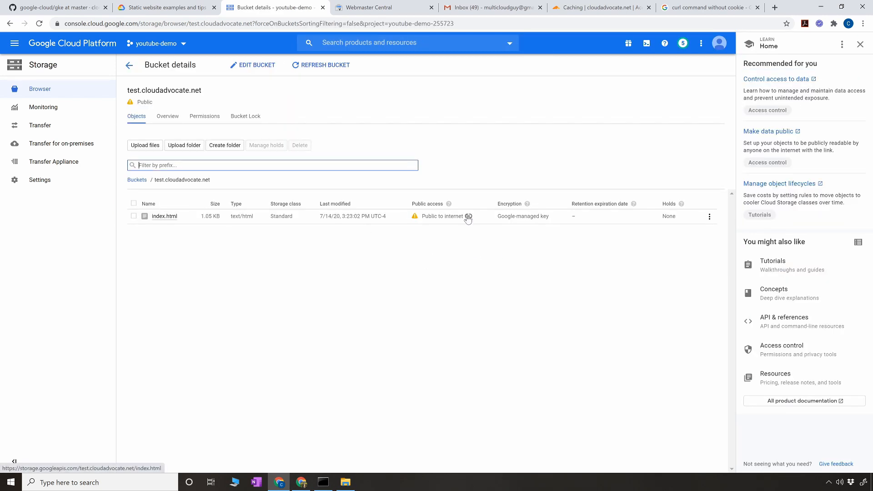
# Open test.cloudadvocate.net's public index.html link at storage.googleapis.com
pyautogui.click(164, 217)
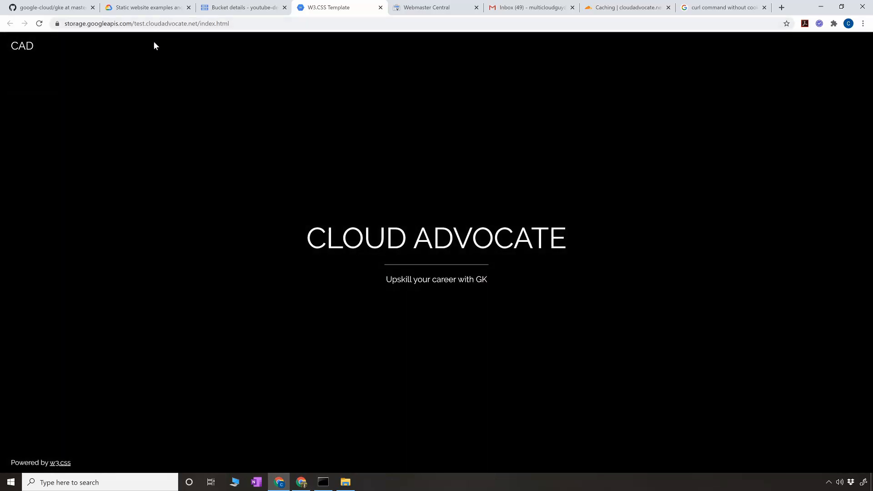
pyautogui.click(144, 23)
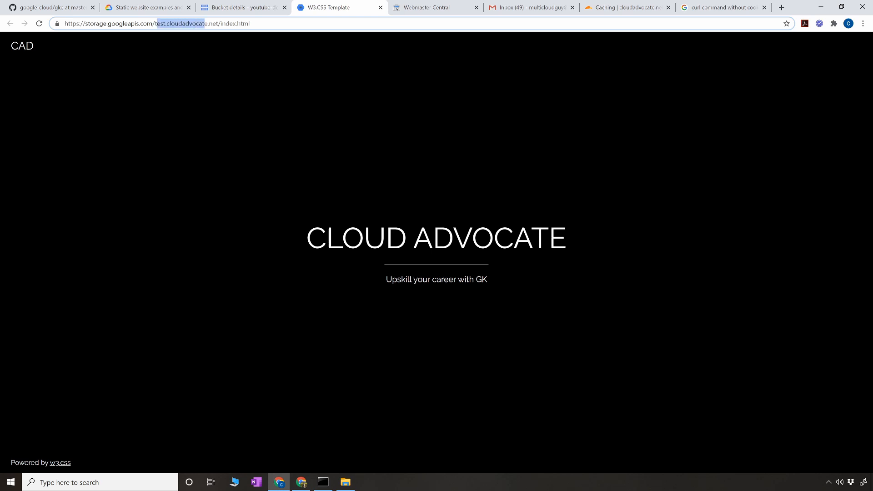
pyautogui.moveTo(244, 8)
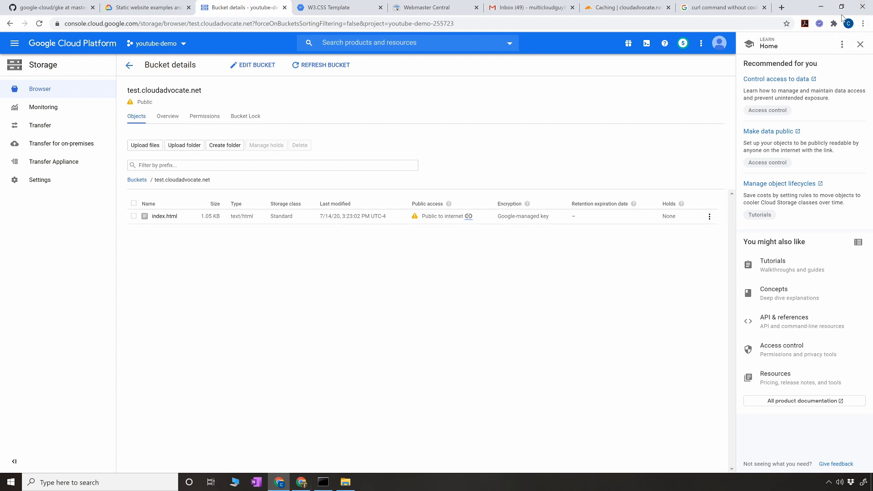
# Switch to the browser tab showing gk.cloudadvocate.net
pyautogui.click(782, 8)
pyautogui.write('gk.cloudadvocate.net')
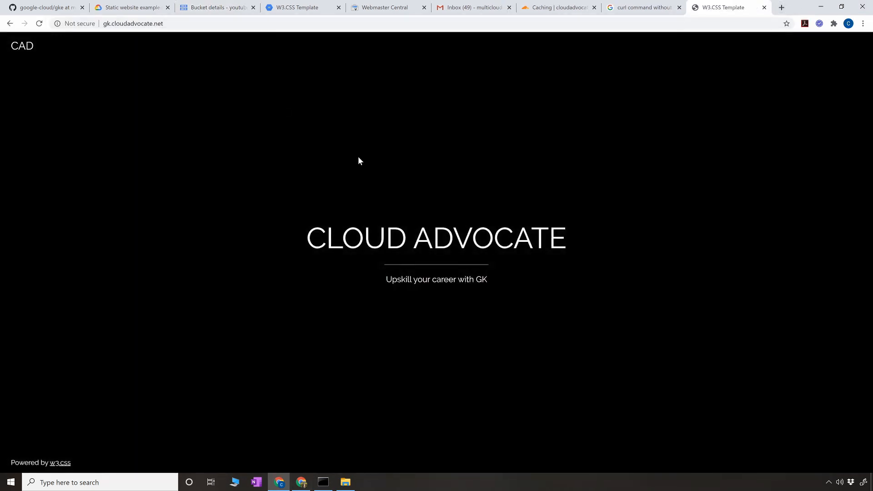
pyautogui.moveTo(370, 153)
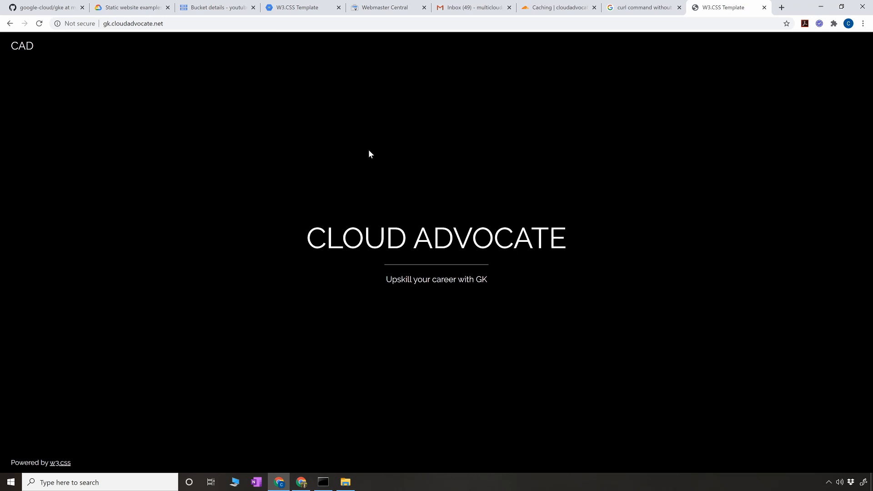
pyautogui.moveTo(336, 70)
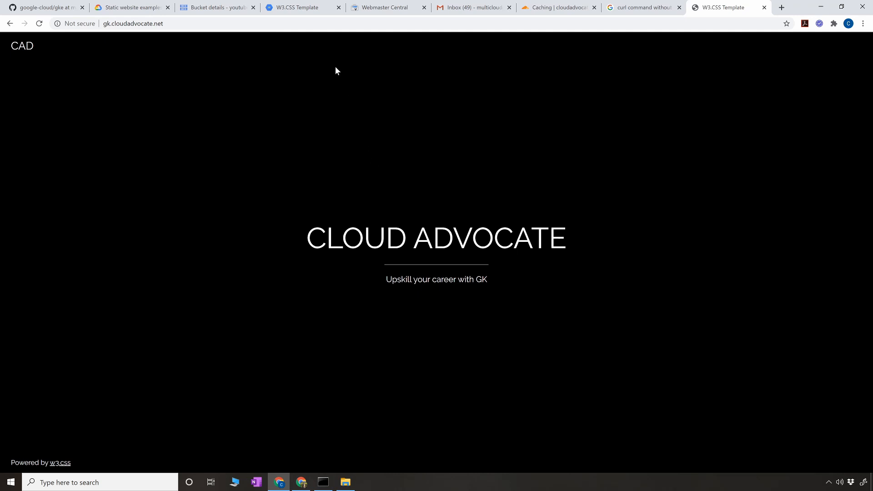
pyautogui.moveTo(216, 7)
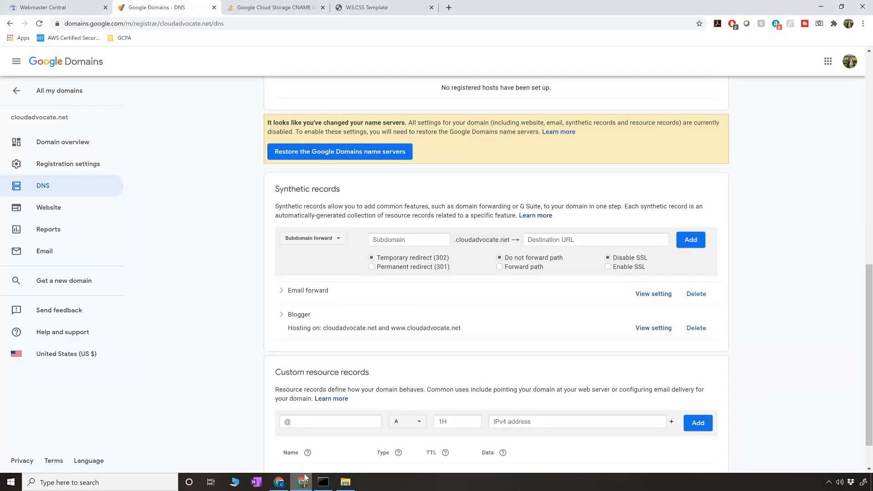
pyautogui.moveTo(199, 194)
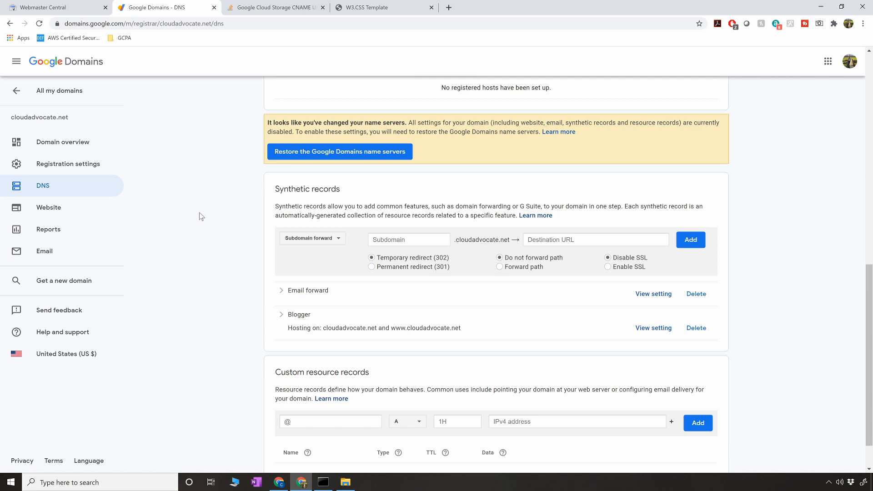
# Scroll to Custom resource records showing the gk CNAME to c.storage.googleapis.com
pyautogui.scroll(-3)
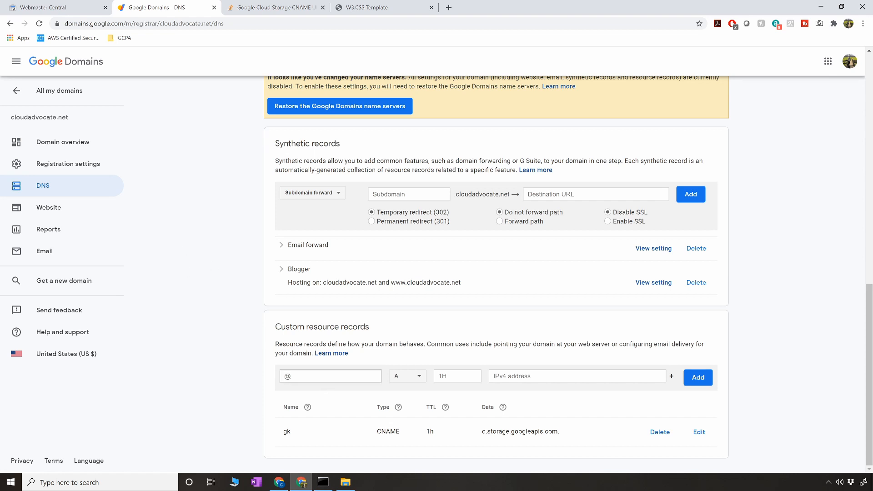
# Create a 'test' CNAME record with data c.storage.googleapis.com. and save it
pyautogui.click(330, 376)
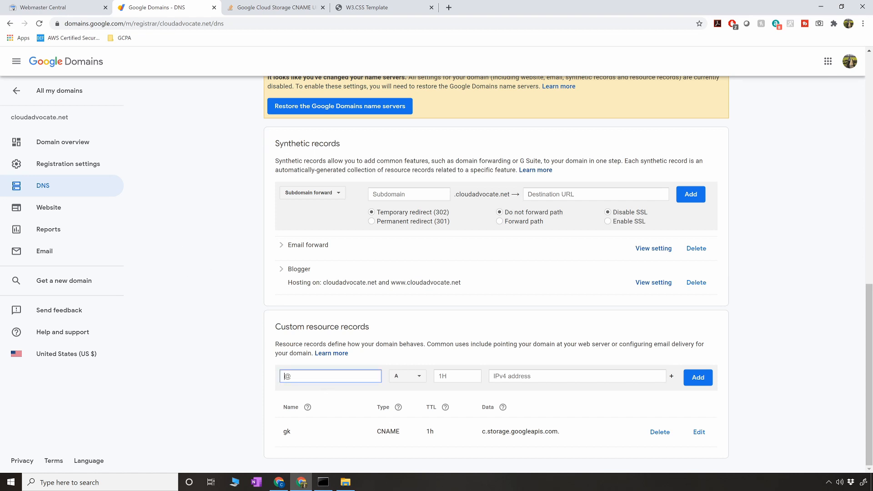
pyautogui.write('test')
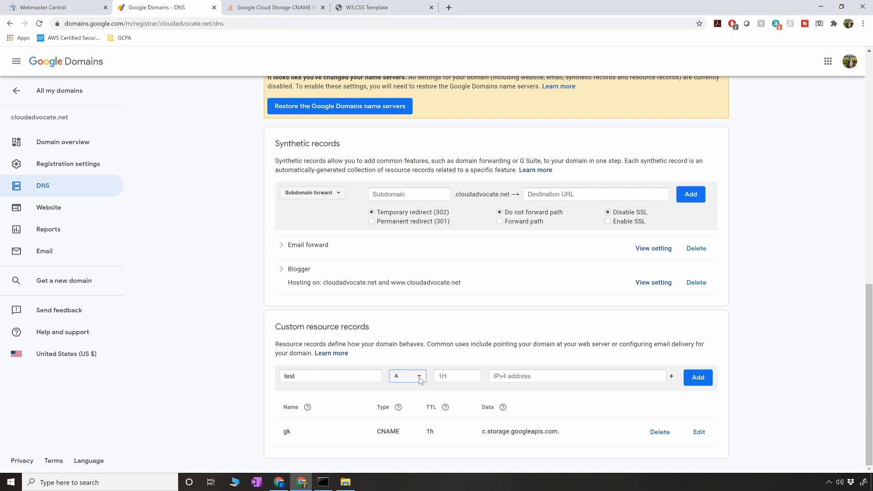
pyautogui.click(407, 376)
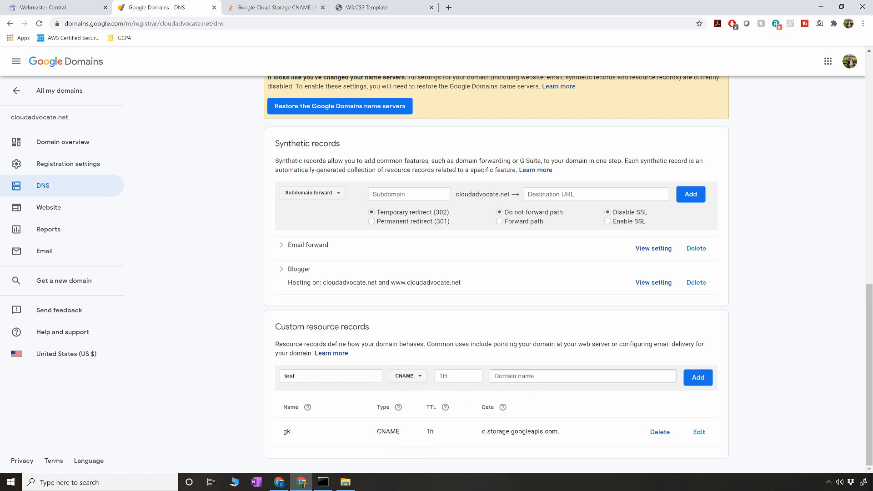
pyautogui.doubleClick(519, 432)
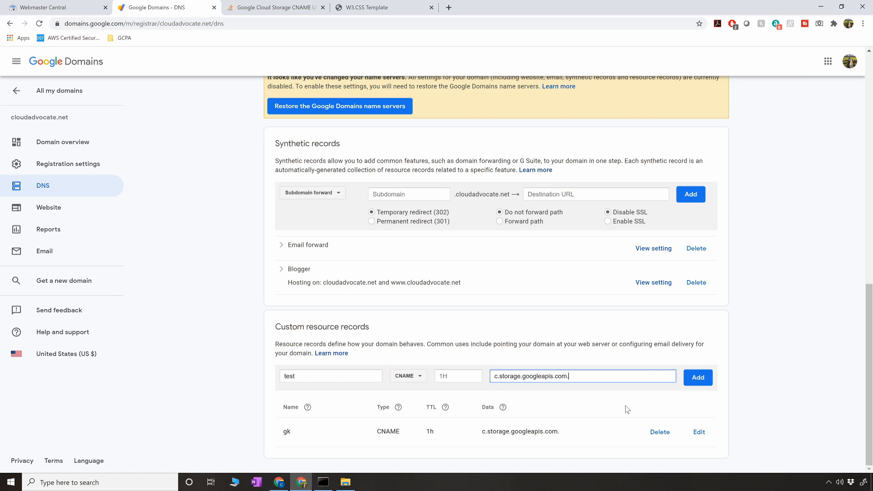
pyautogui.click(697, 377)
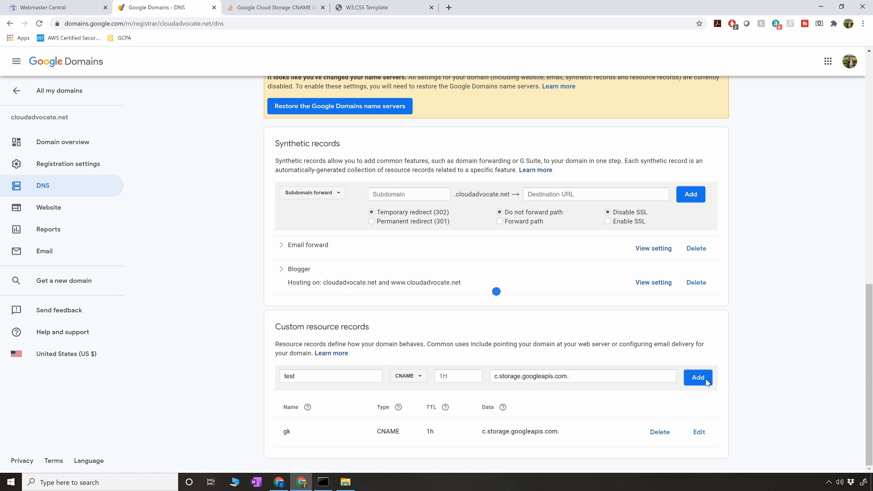
pyautogui.click(697, 377)
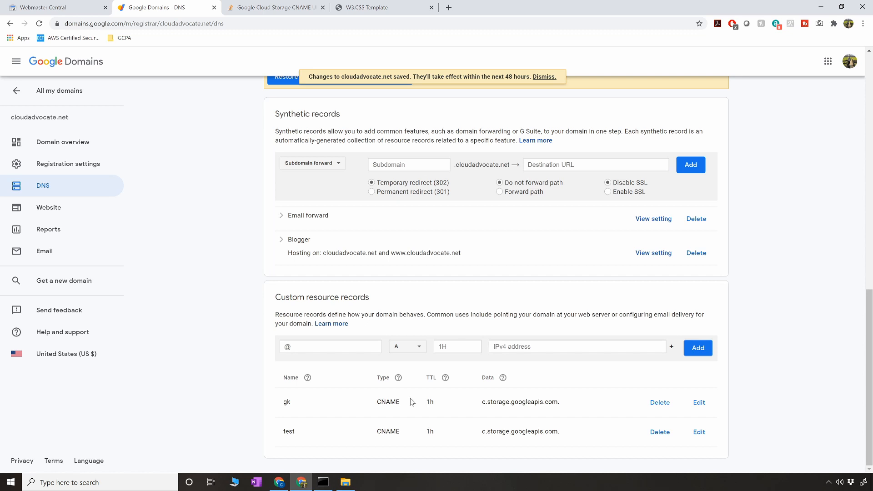
pyautogui.moveTo(453, 415)
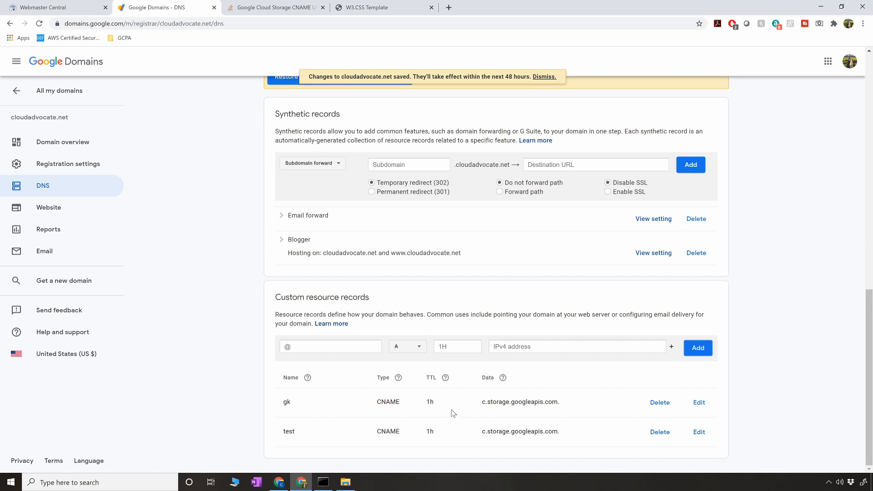
pyautogui.moveTo(325, 440)
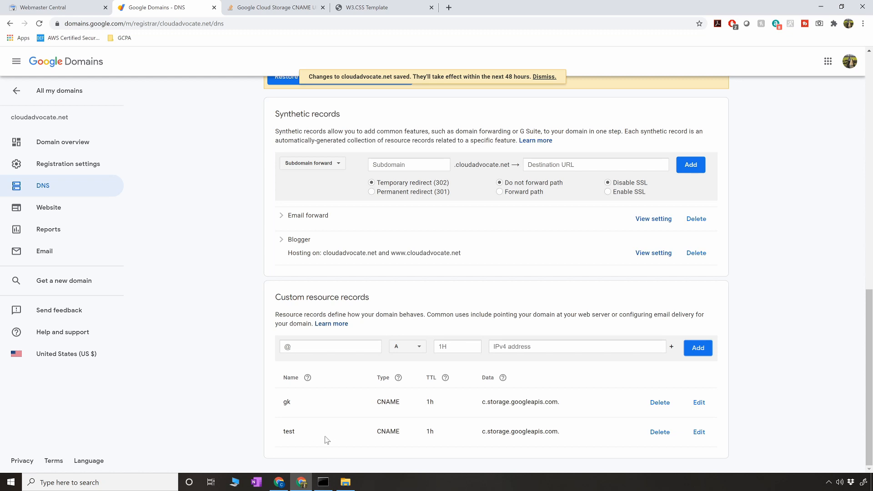
pyautogui.moveTo(279, 482)
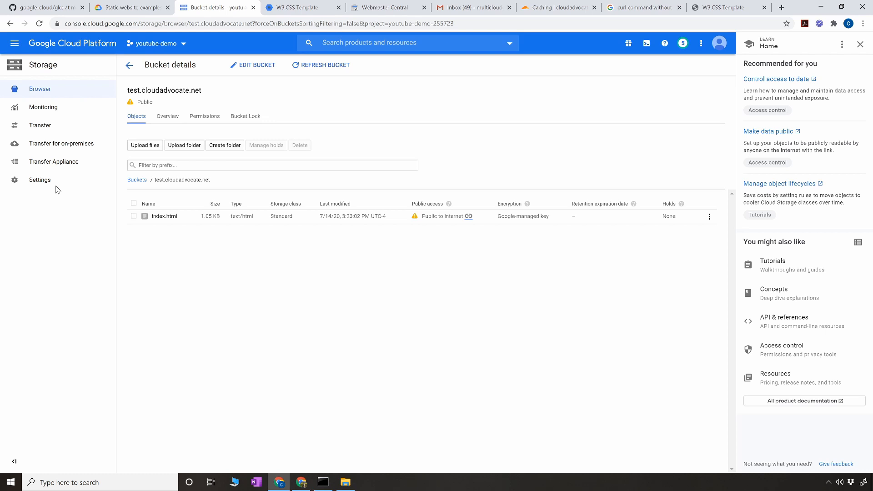
# Go back to the Storage browser bucket list via the sidebar
pyautogui.click(40, 88)
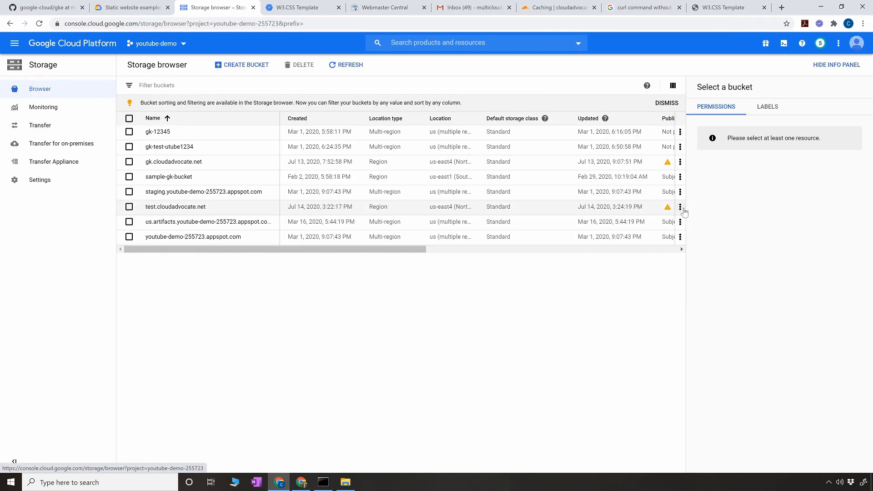
# Set index.html as test.cloudadvocate.net's Index page suffix and save the website configuration
pyautogui.click(680, 206)
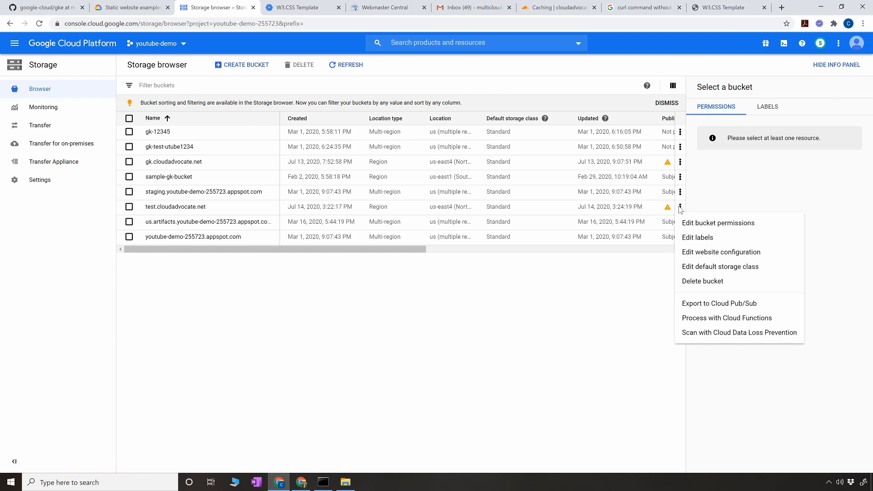
pyautogui.moveTo(720, 251)
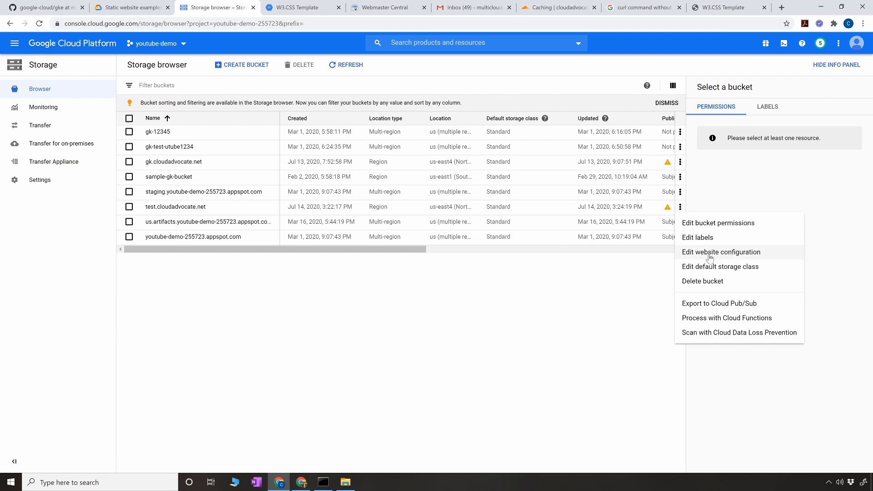
pyautogui.click(720, 252)
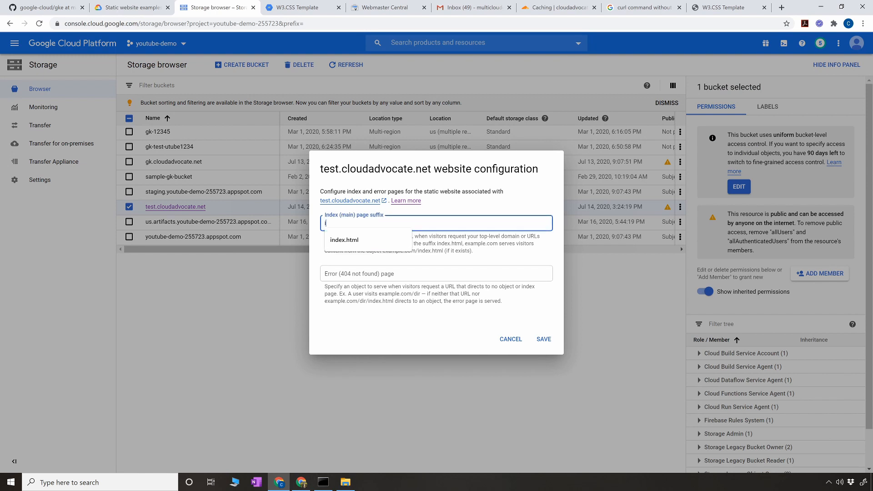
pyautogui.write('index.html')
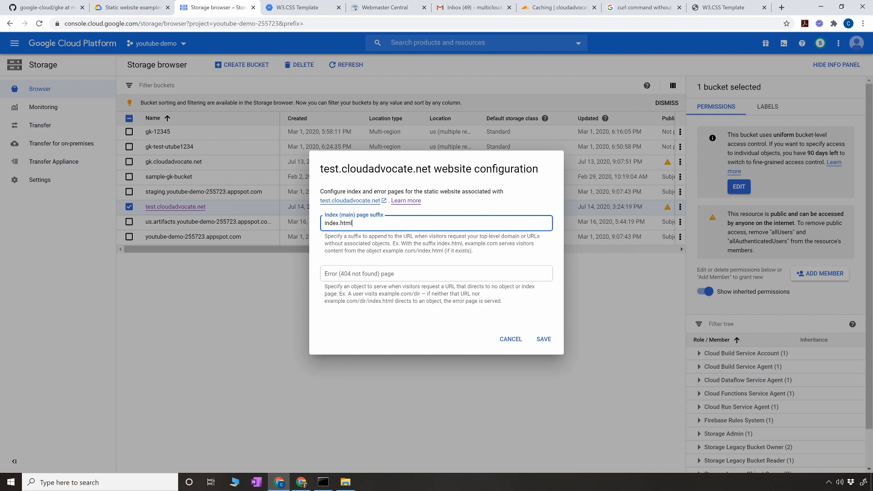
pyautogui.click(543, 339)
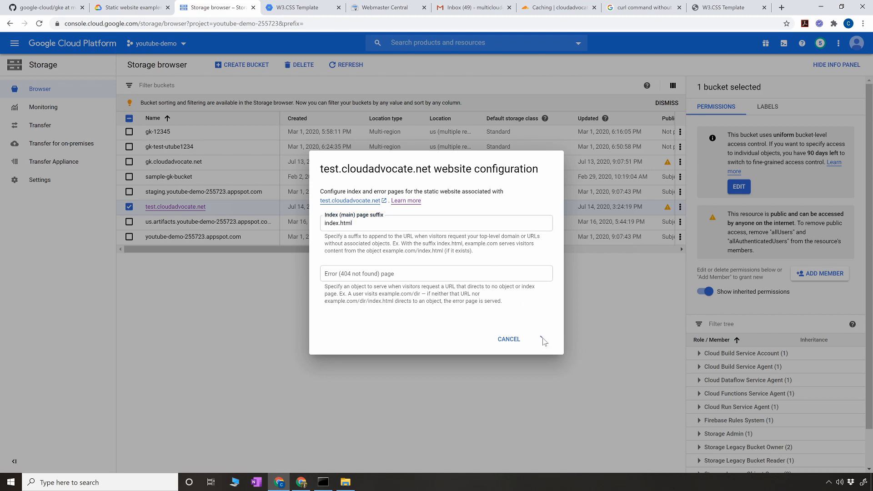
pyautogui.click(508, 339)
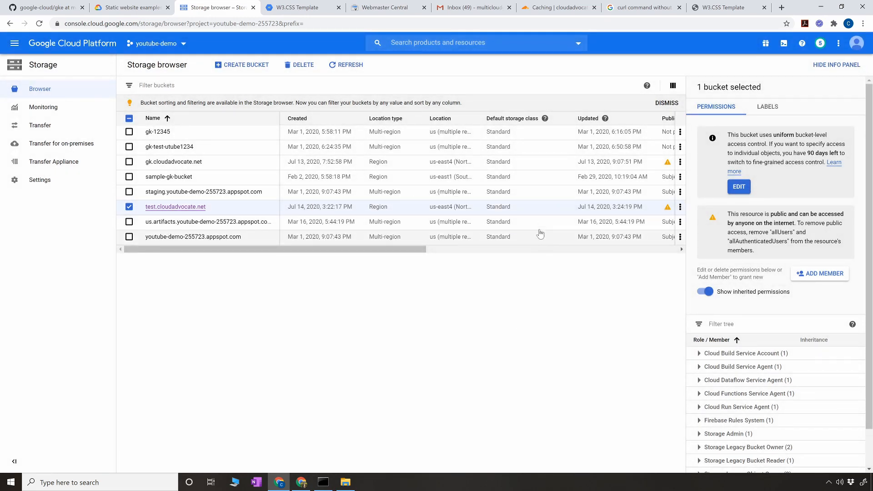
pyautogui.moveTo(514, 243)
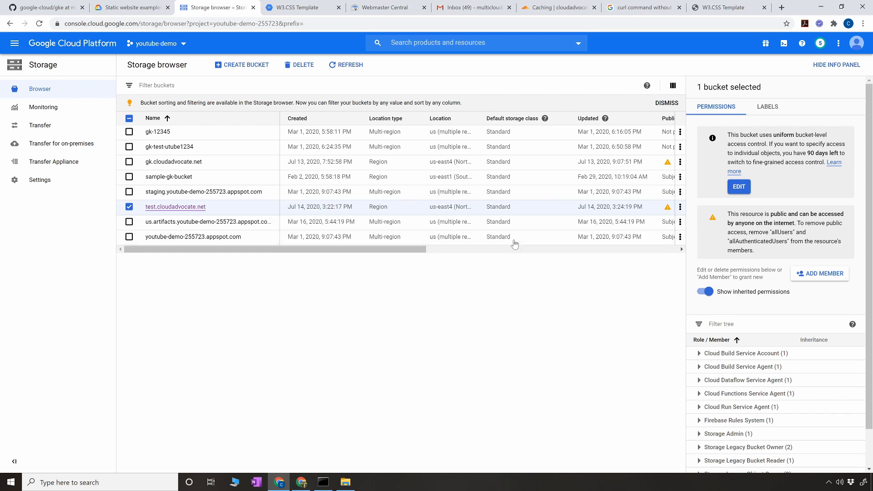
pyautogui.moveTo(706, 237)
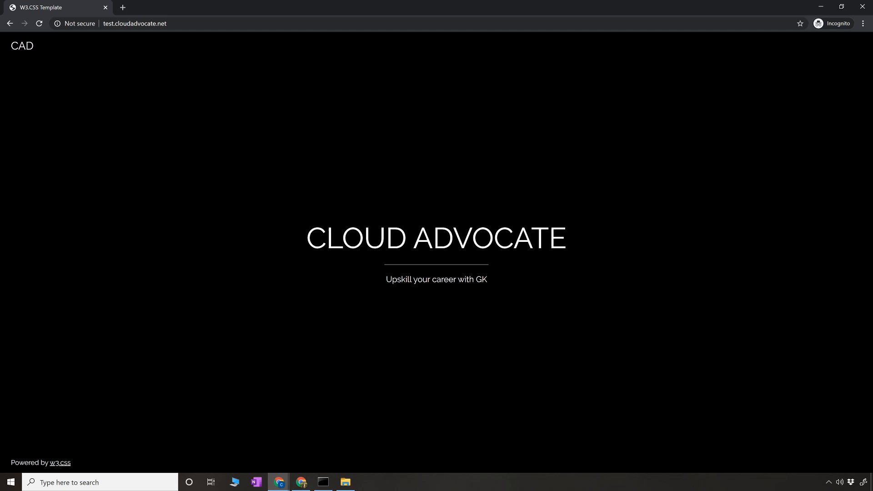
pyautogui.moveTo(274, 192)
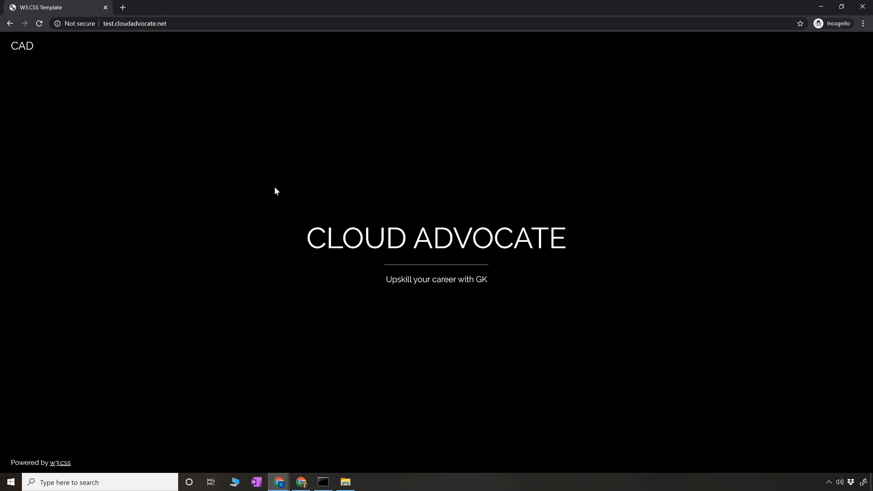
pyautogui.moveTo(263, 253)
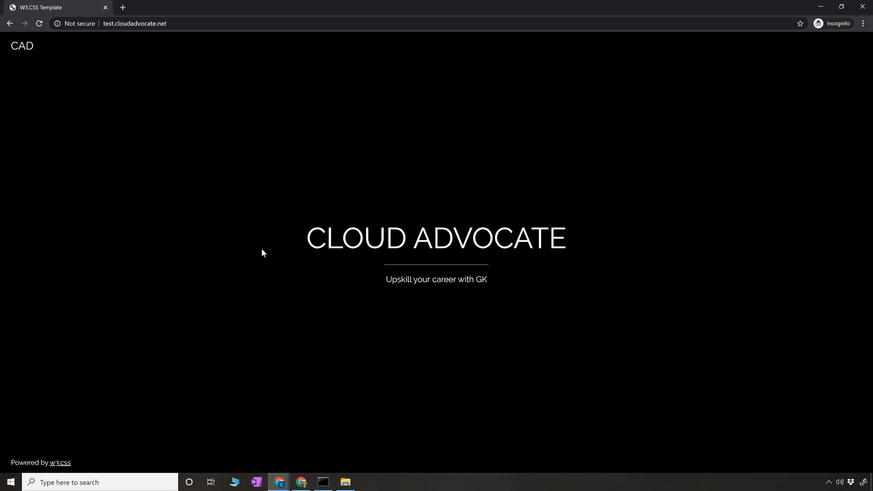
# Return to the main browser window after viewing test.cloudadvocate.net
pyautogui.click(556, 7)
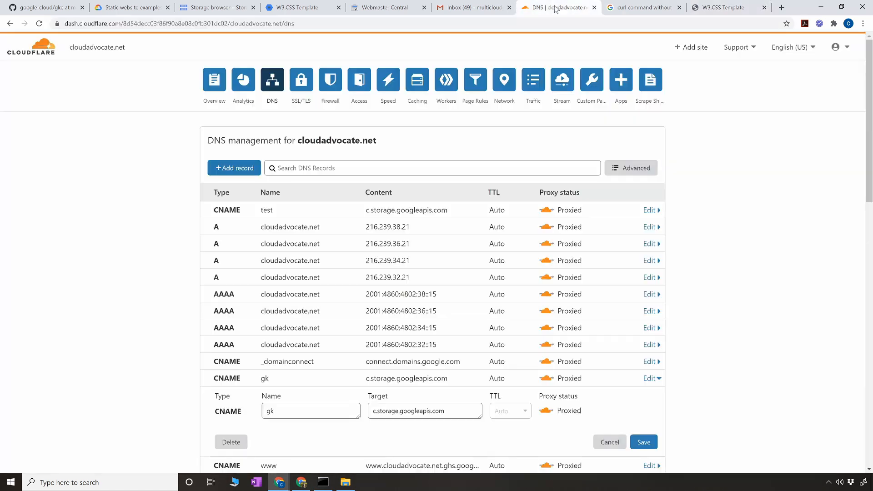
# Go to the Cloudflare account home listing cloudadvocate.net
pyautogui.click(31, 47)
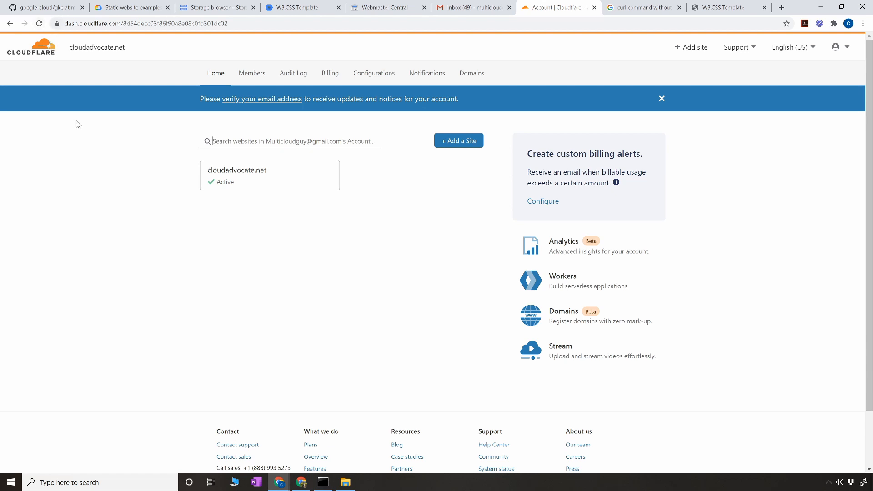
pyautogui.moveTo(56, 77)
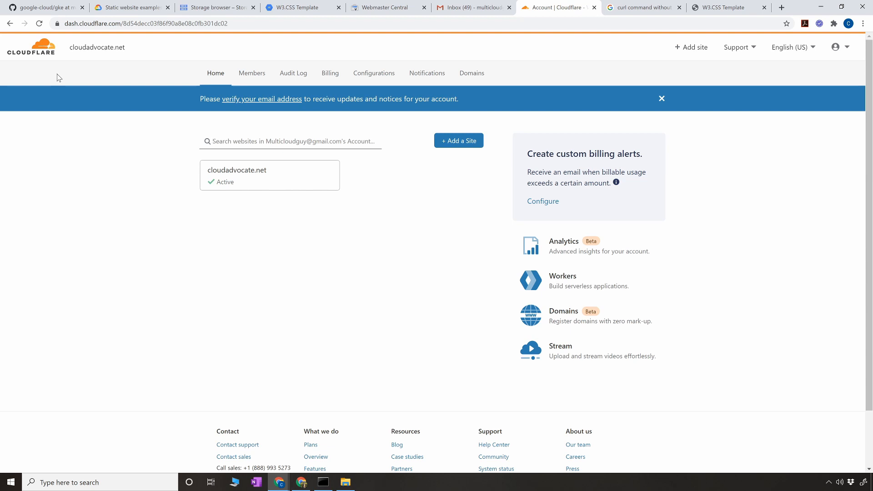
pyautogui.moveTo(53, 71)
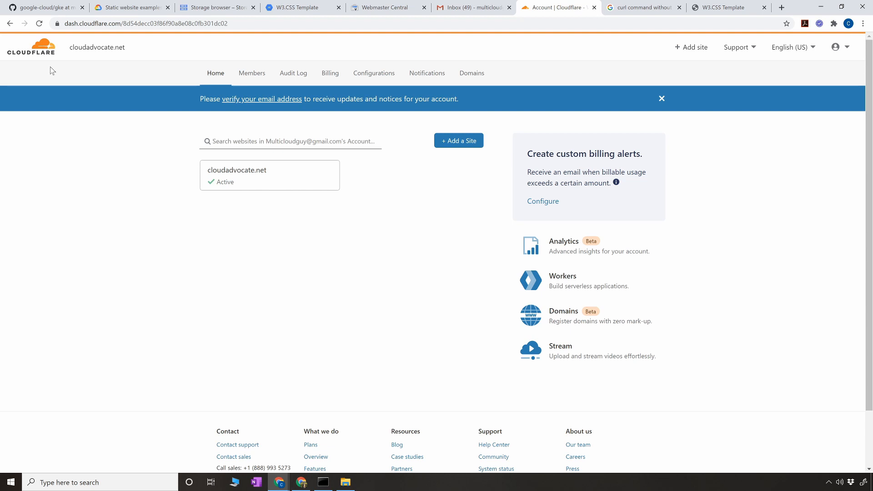
pyautogui.moveTo(33, 46)
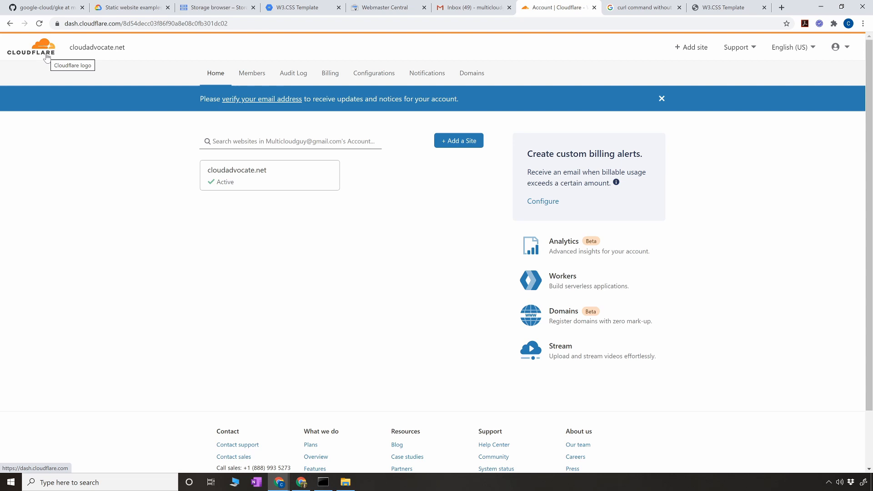
pyautogui.moveTo(333, 112)
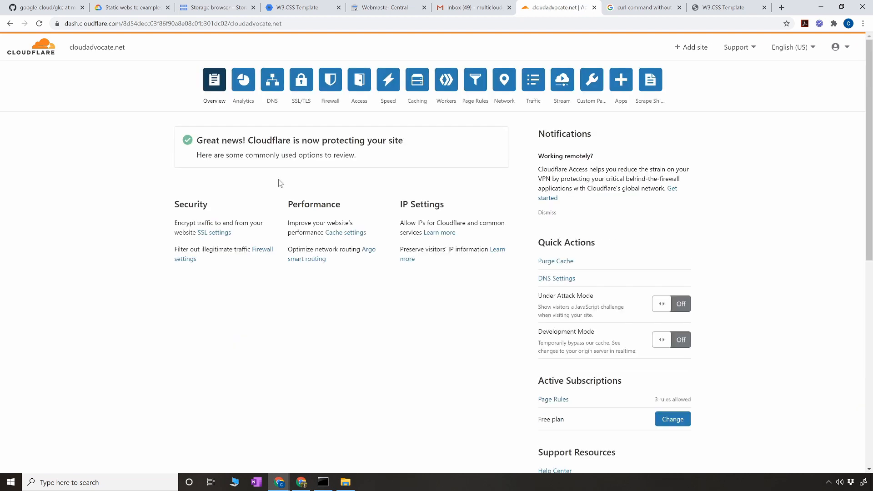
# Open cloudadvocate.net's DNS records and select the test CNAME's c.storage.googleapis.com target
pyautogui.click(271, 80)
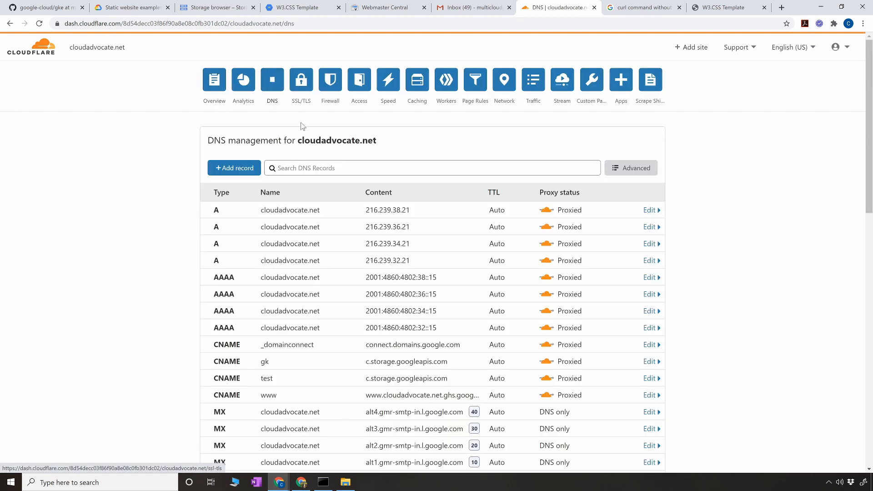
pyautogui.scroll(-3)
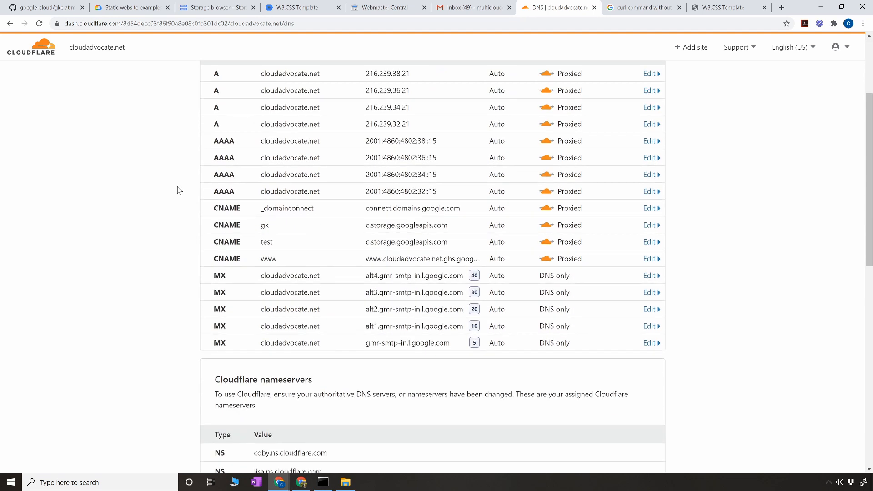
pyautogui.moveTo(300, 261)
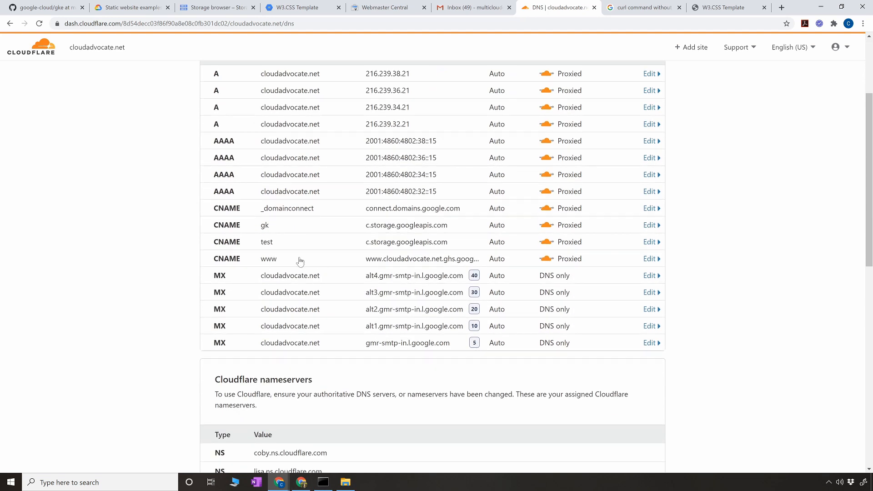
pyautogui.doubleClick(266, 241)
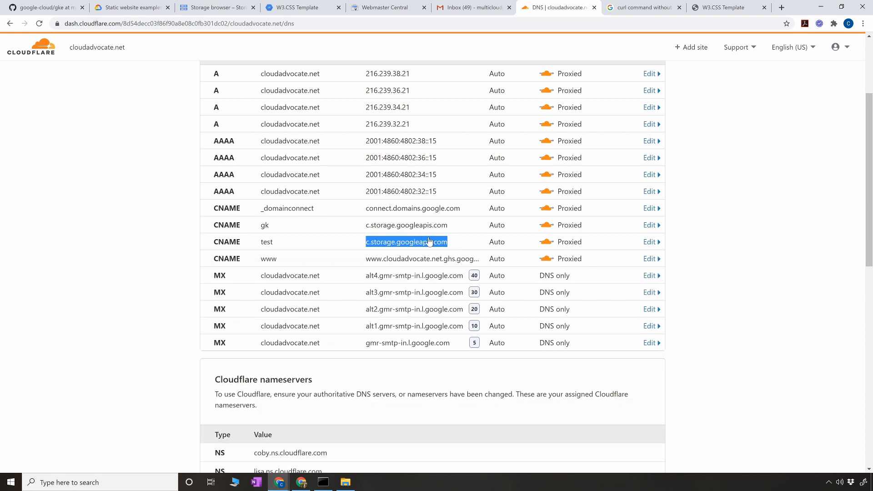
pyautogui.moveTo(407, 238)
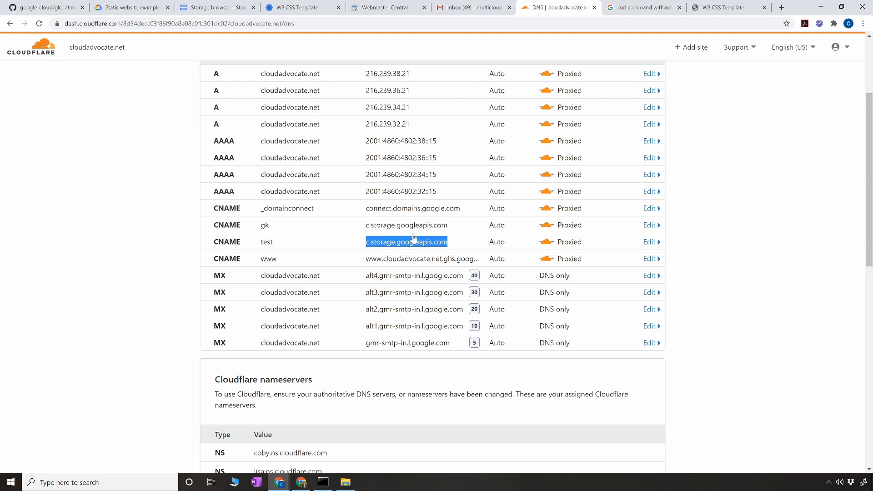
pyautogui.moveTo(393, 241)
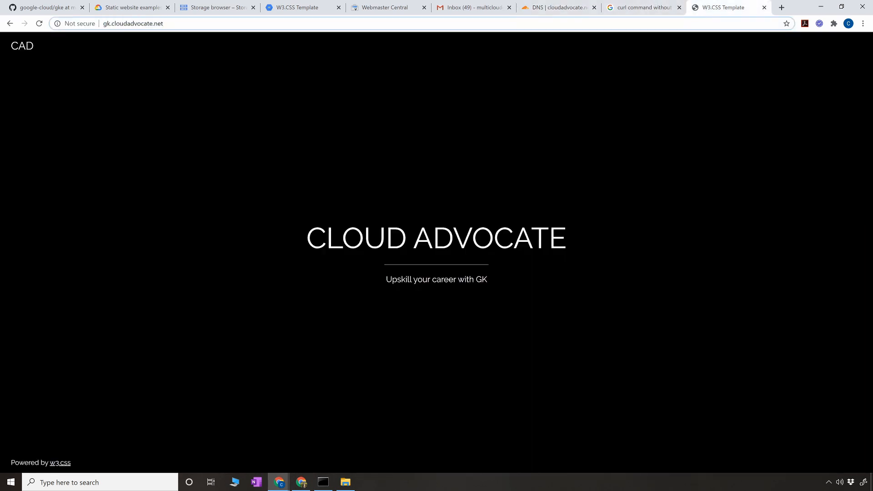
# Search 'free resume templates', scroll the results, then return to the index.html tab
pyautogui.write('free r')
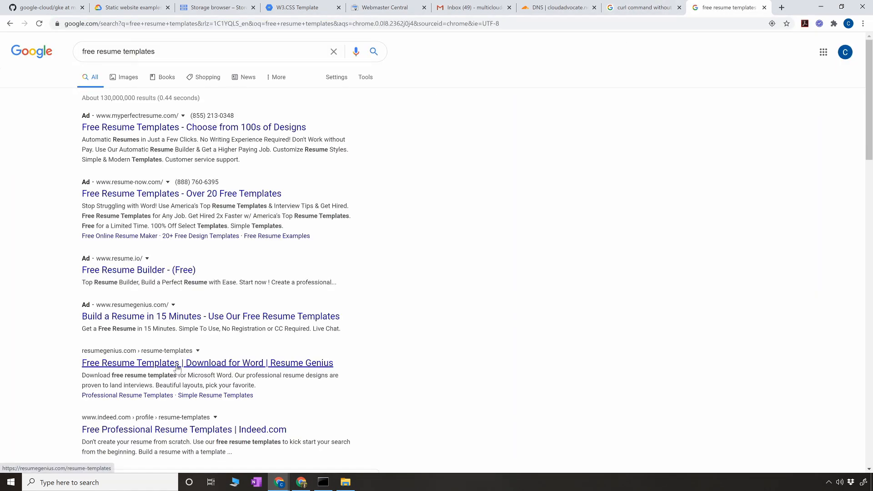
pyautogui.scroll(-3)
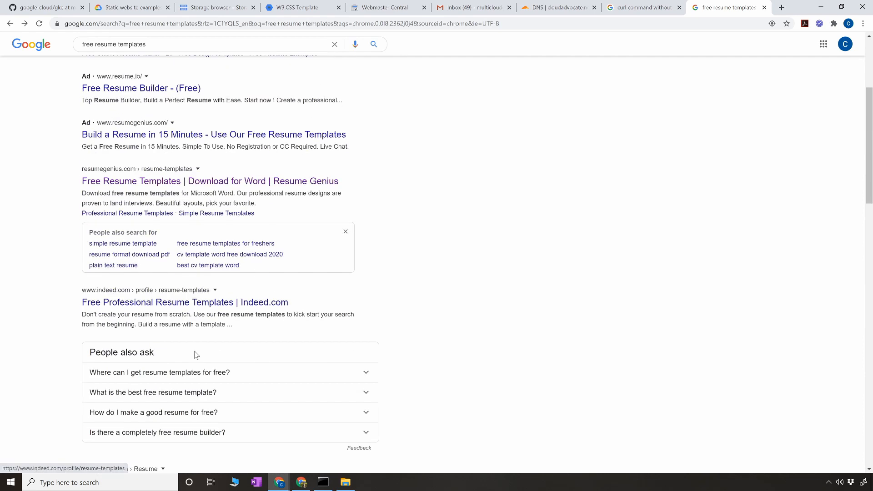
pyautogui.scroll(-3)
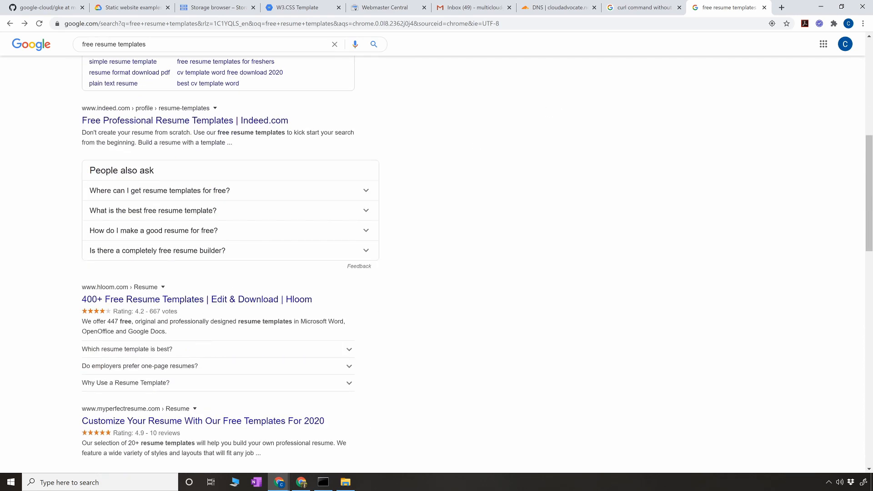
pyautogui.click(214, 7)
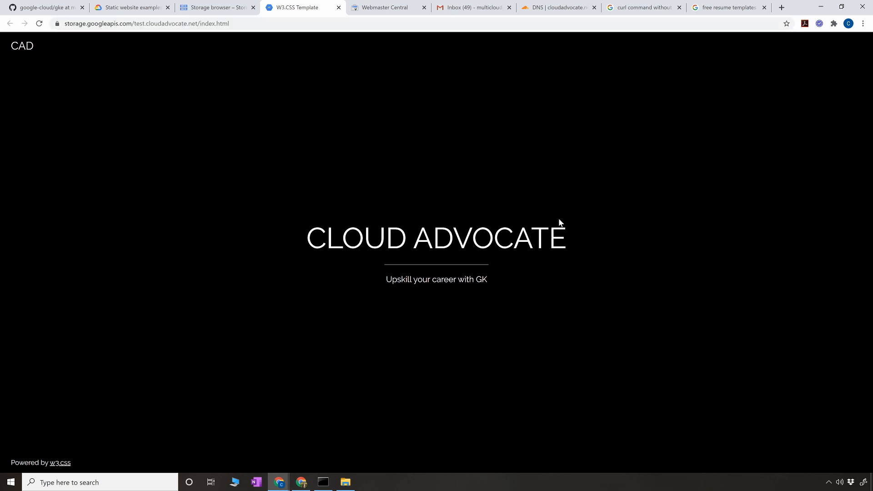
pyautogui.moveTo(829, 64)
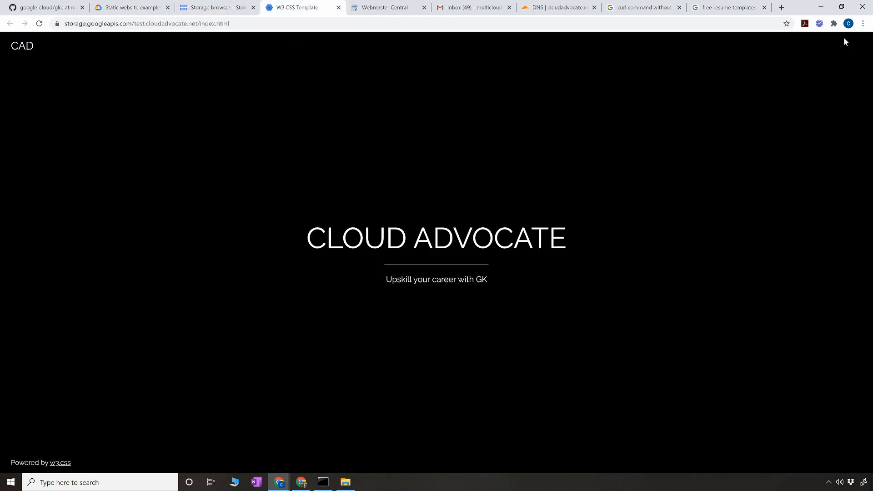
pyautogui.moveTo(279, 482)
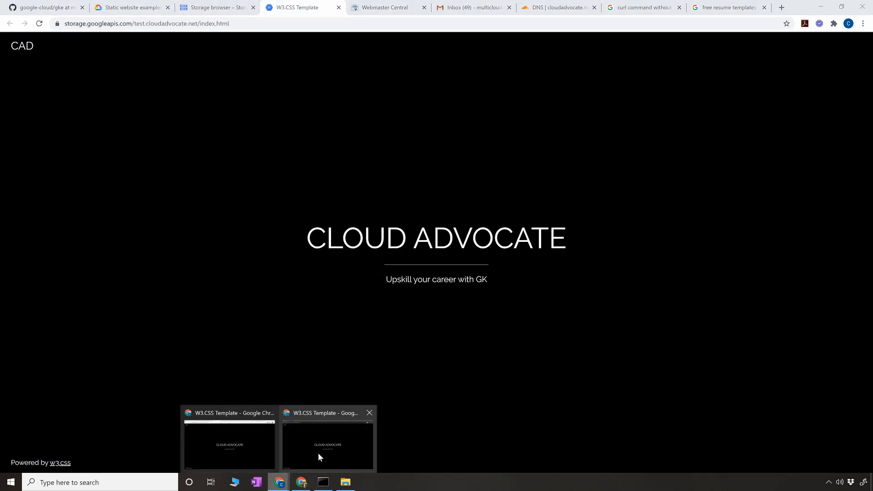
# Switch to the Incognito window with test.cloudadvocate.net and confirm it shows 'Not secure'
pyautogui.click(327, 442)
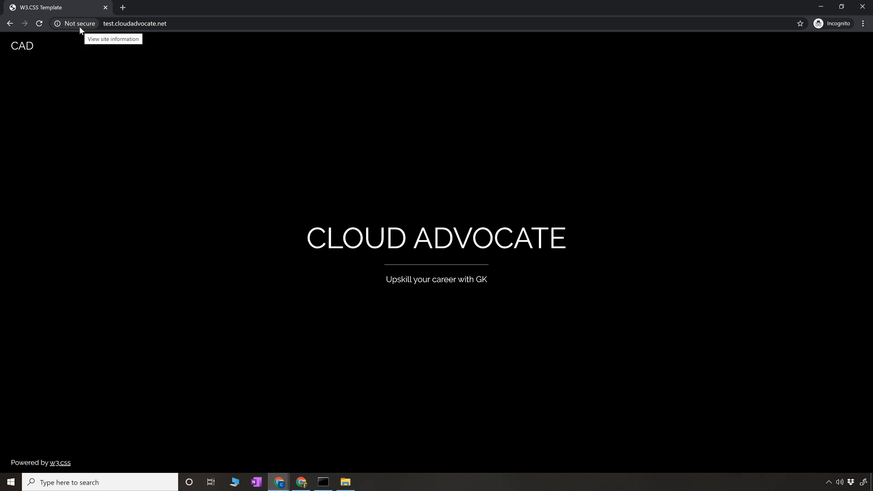
pyautogui.click(75, 24)
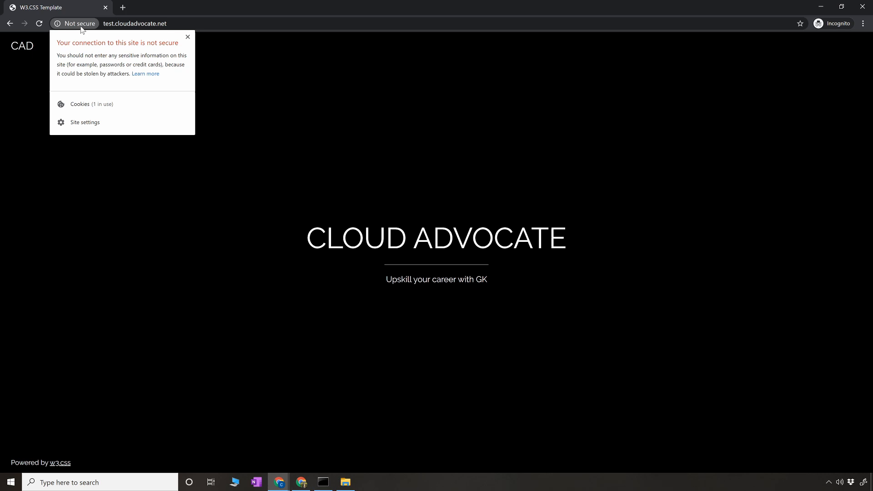
pyautogui.moveTo(82, 36)
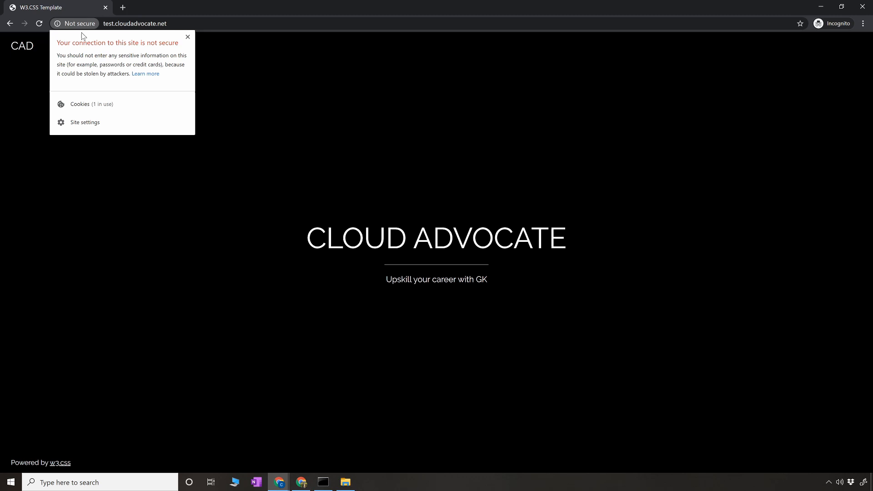
pyautogui.click(187, 37)
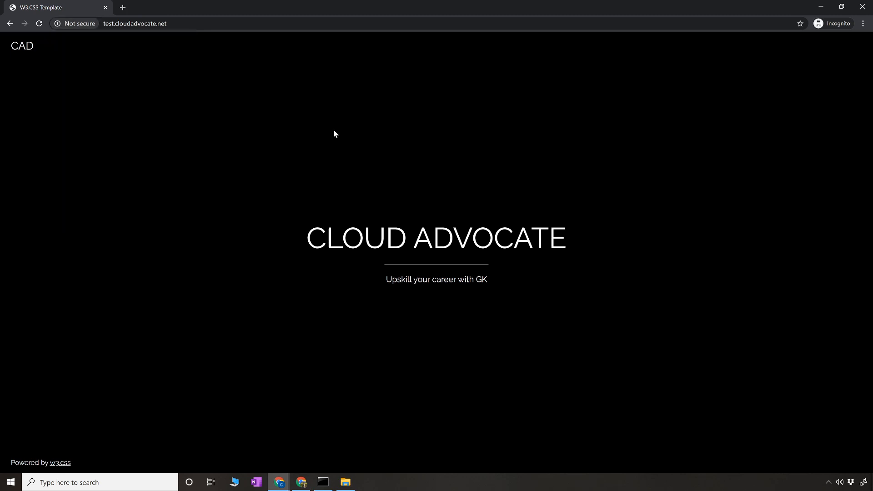